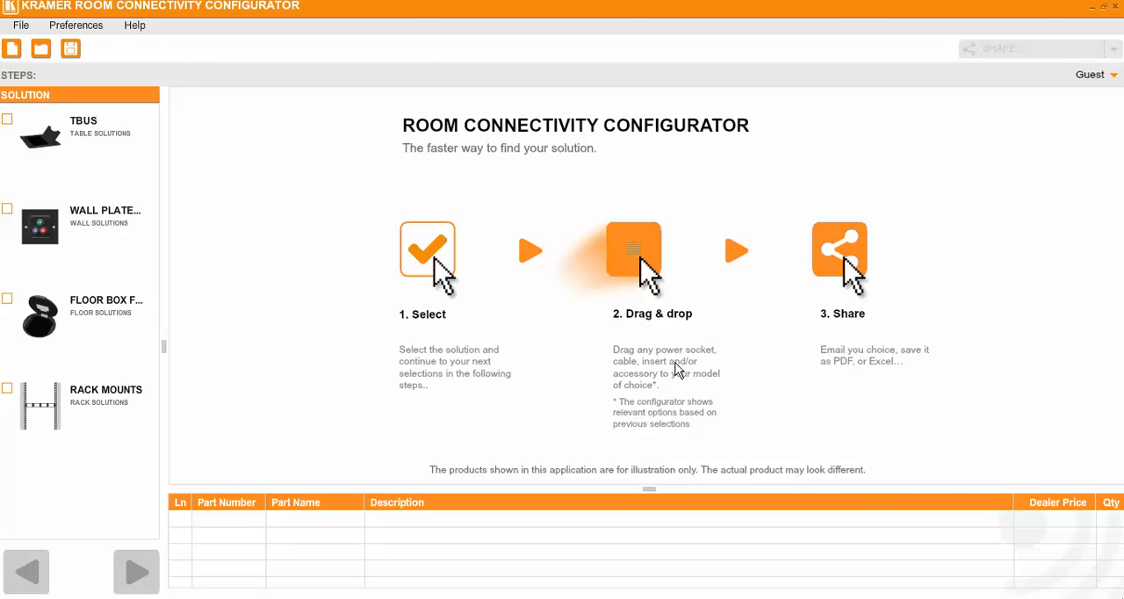
{"action": "mouse_move", "coordinate": [670, 355]}
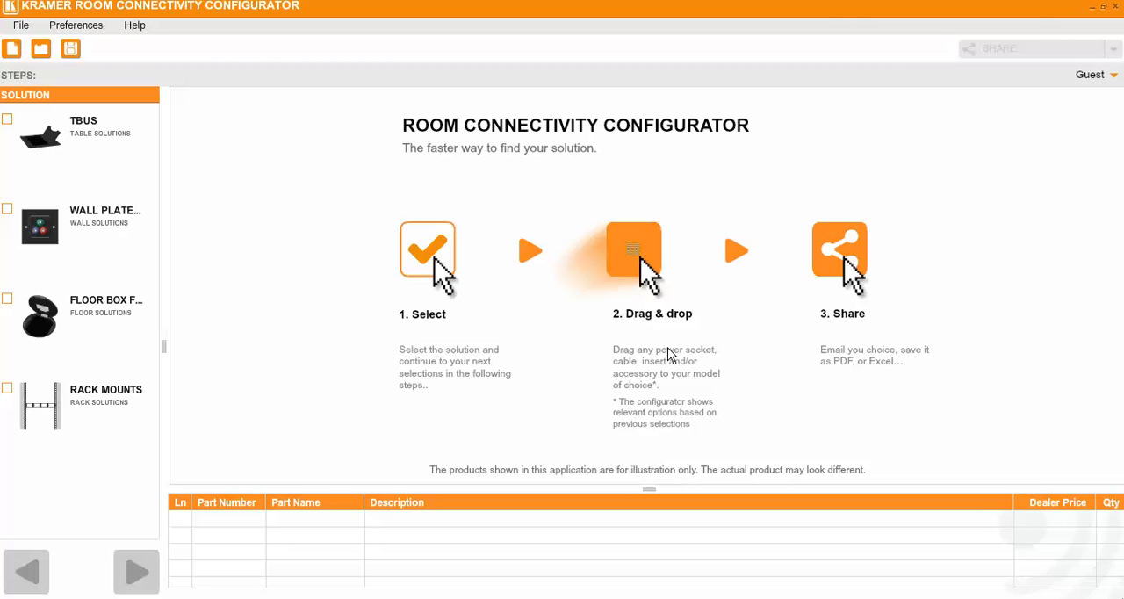
{"action": "mouse_move", "coordinate": [631, 285]}
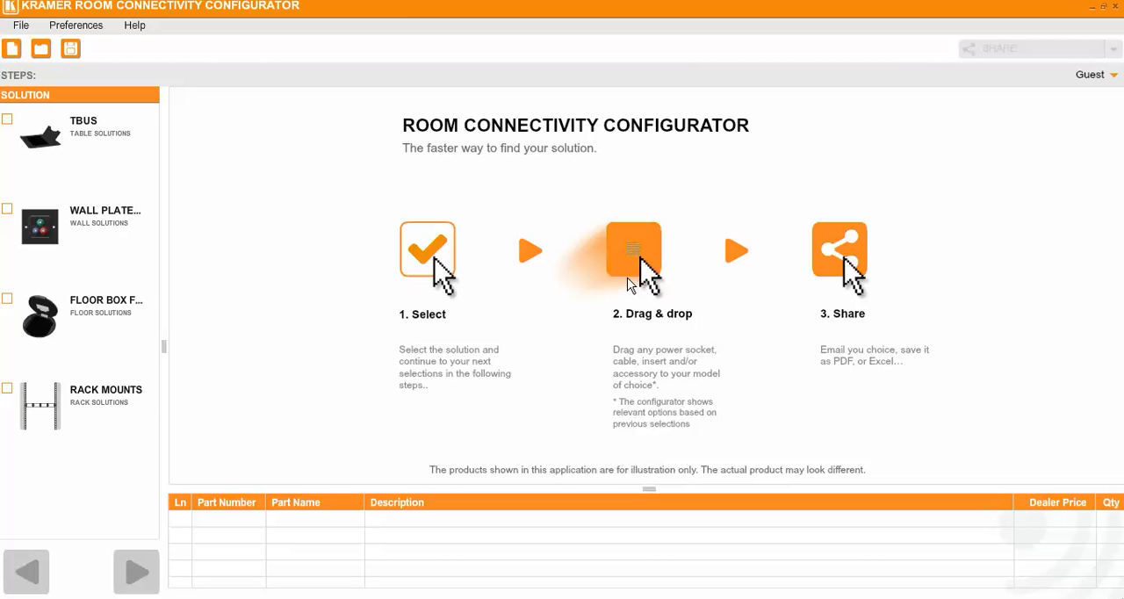
{"action": "mouse_move", "coordinate": [622, 265]}
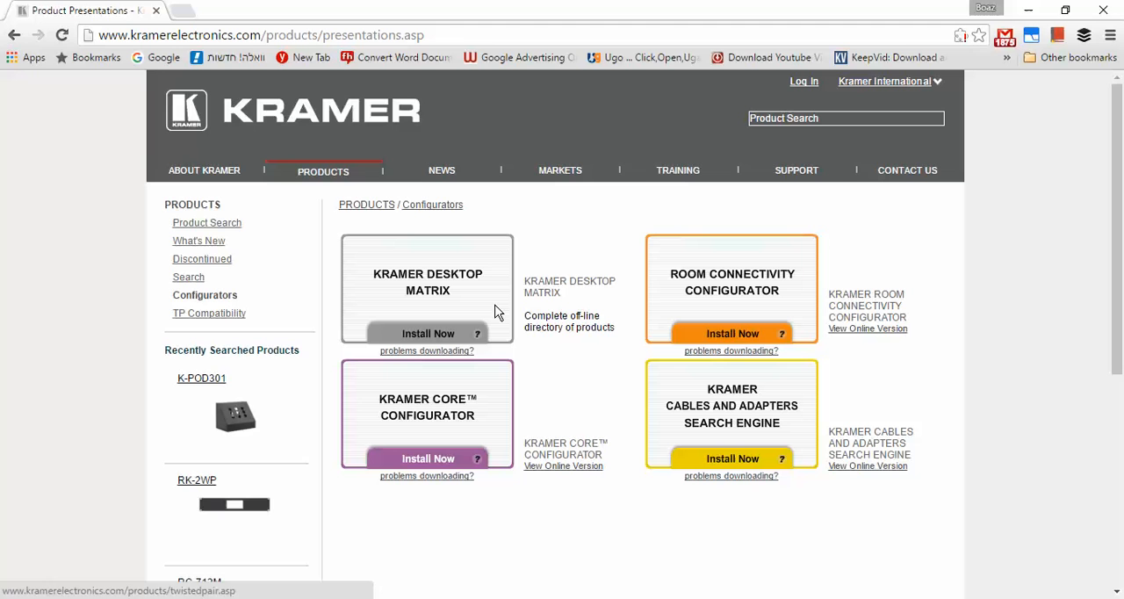
{"action": "mouse_move", "coordinate": [732, 333]}
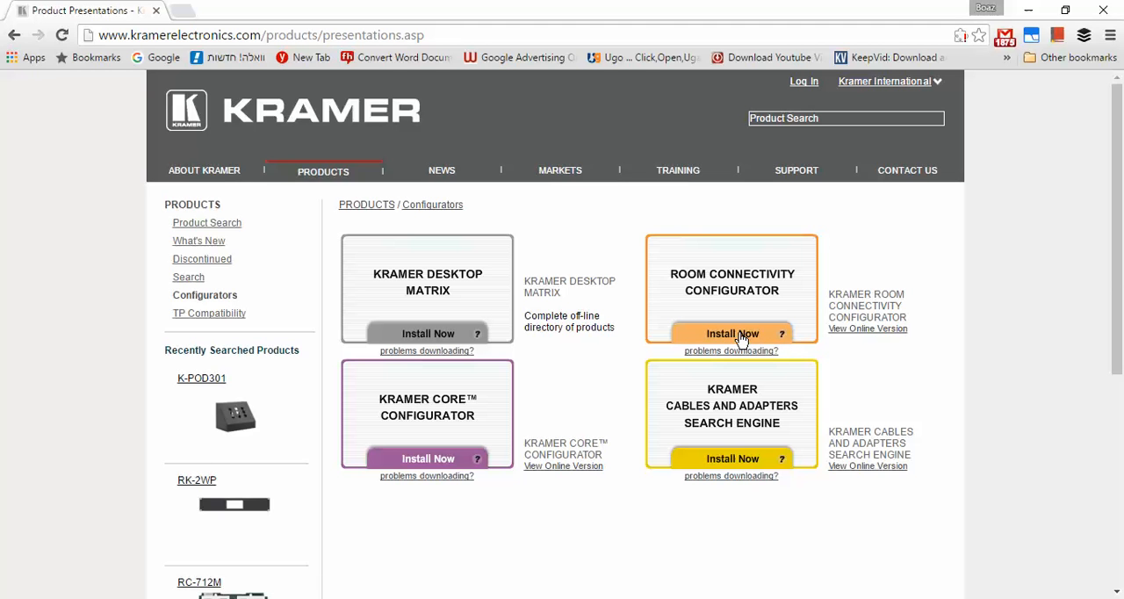
{"action": "mouse_move", "coordinate": [863, 328]}
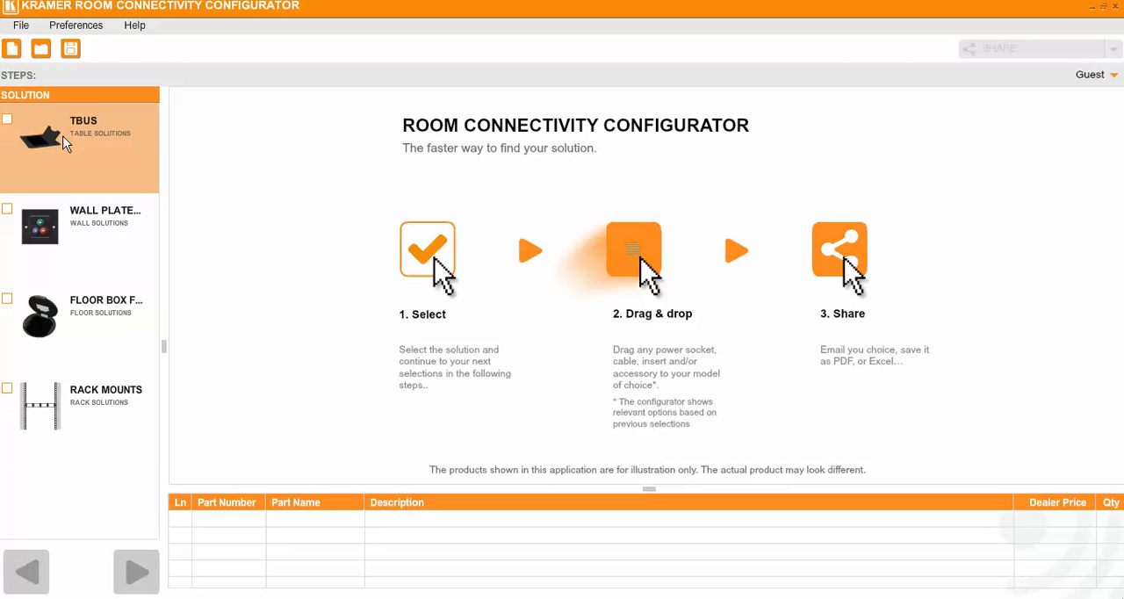
{"action": "mouse_move", "coordinate": [75, 160]}
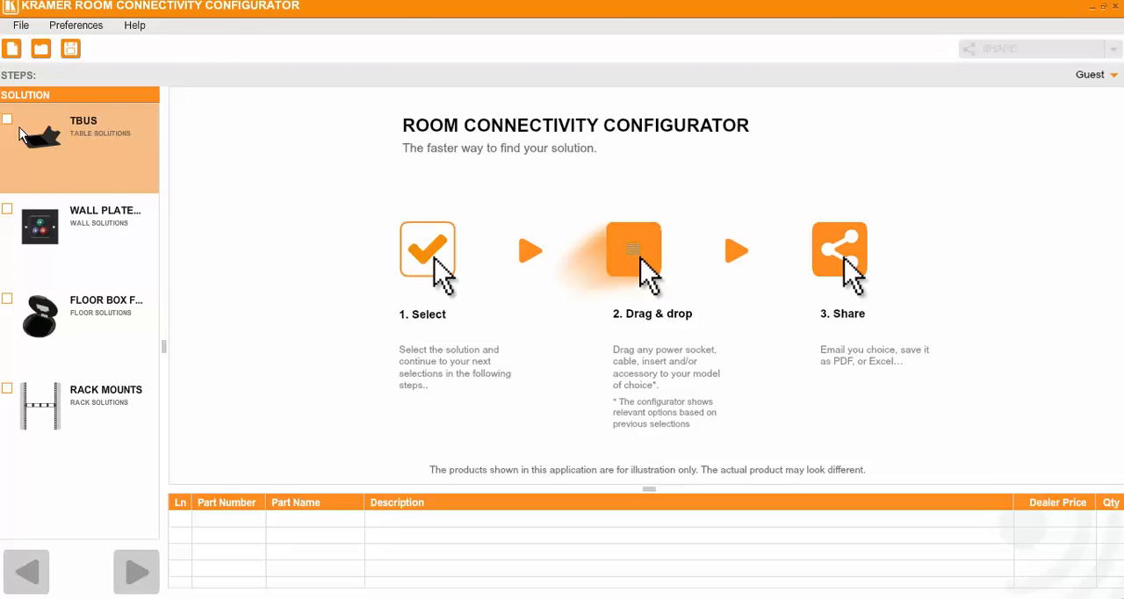
Select TBUS to show its overview, from enclosure to cable retractor
{"action": "left_click", "coordinate": [7, 119]}
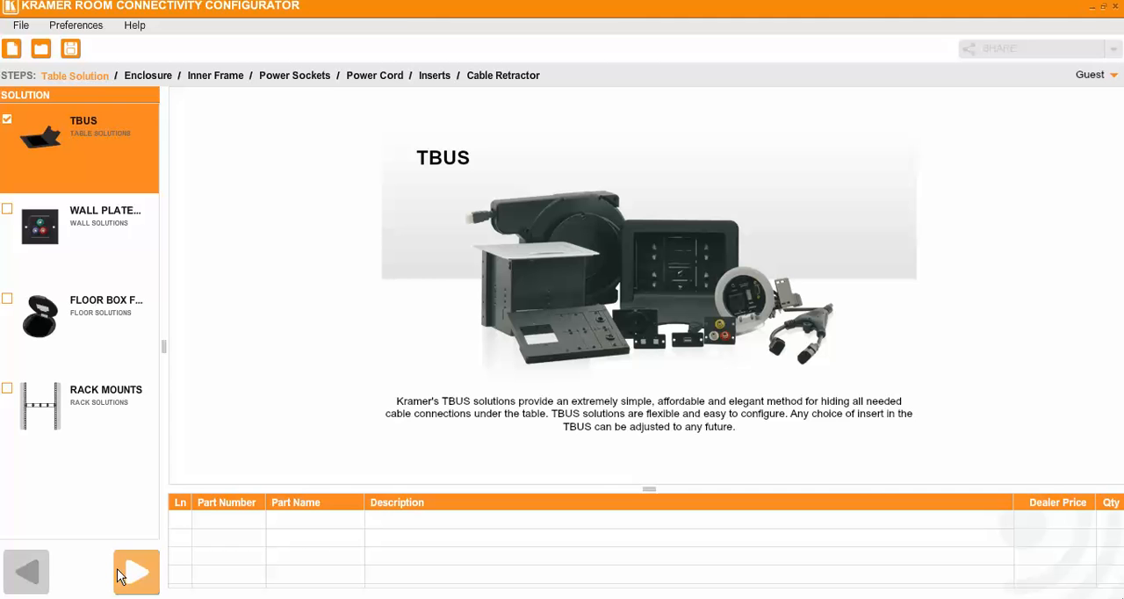
Pick the UTBUS-1xl enclosure and keep its pre-installed inserts attached
{"action": "left_click", "coordinate": [136, 572]}
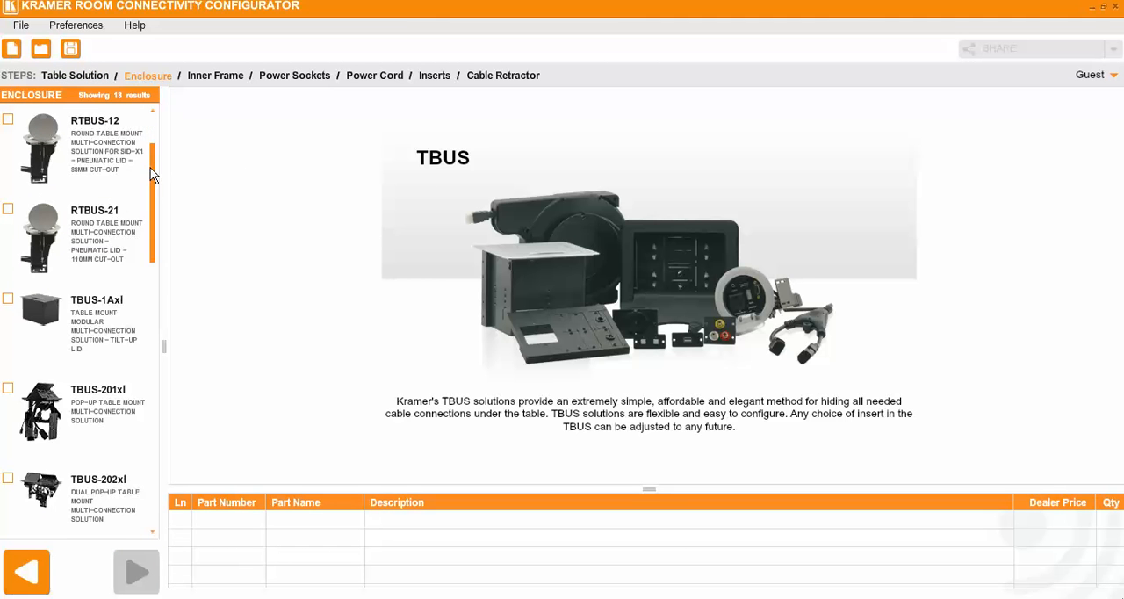
{"action": "scroll", "scroll_direction": "down", "scroll_amount": 3}
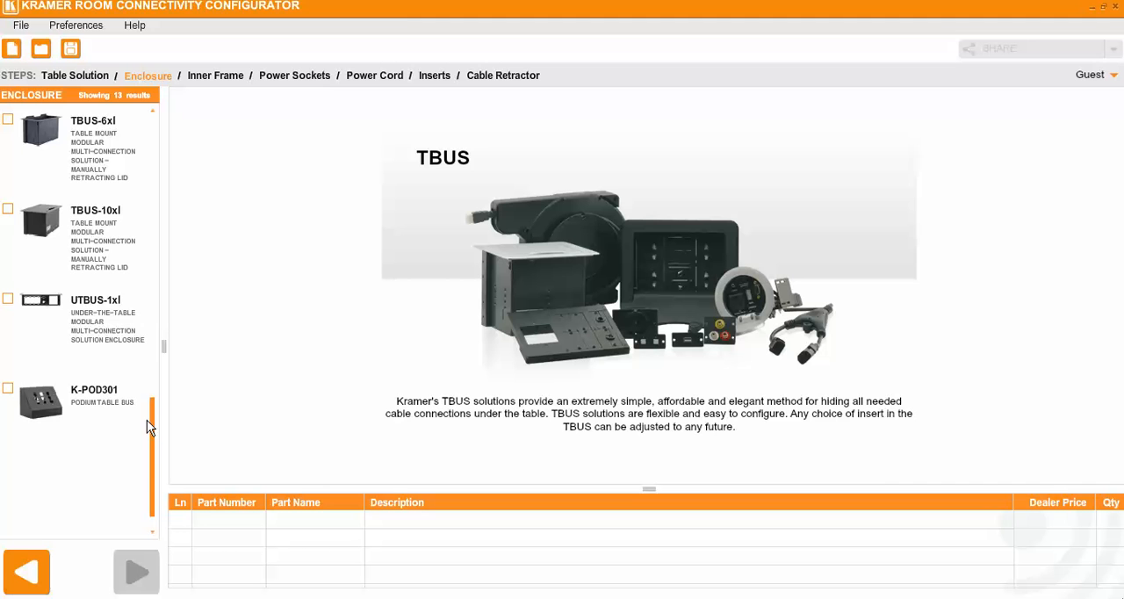
{"action": "left_click", "coordinate": [74, 404]}
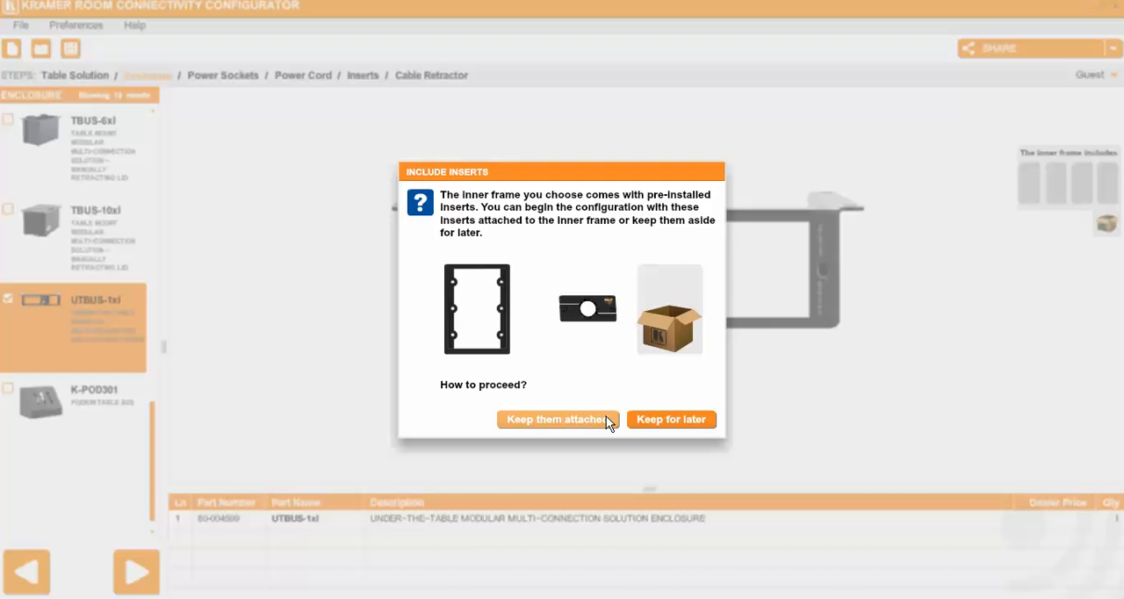
{"action": "left_click", "coordinate": [557, 419]}
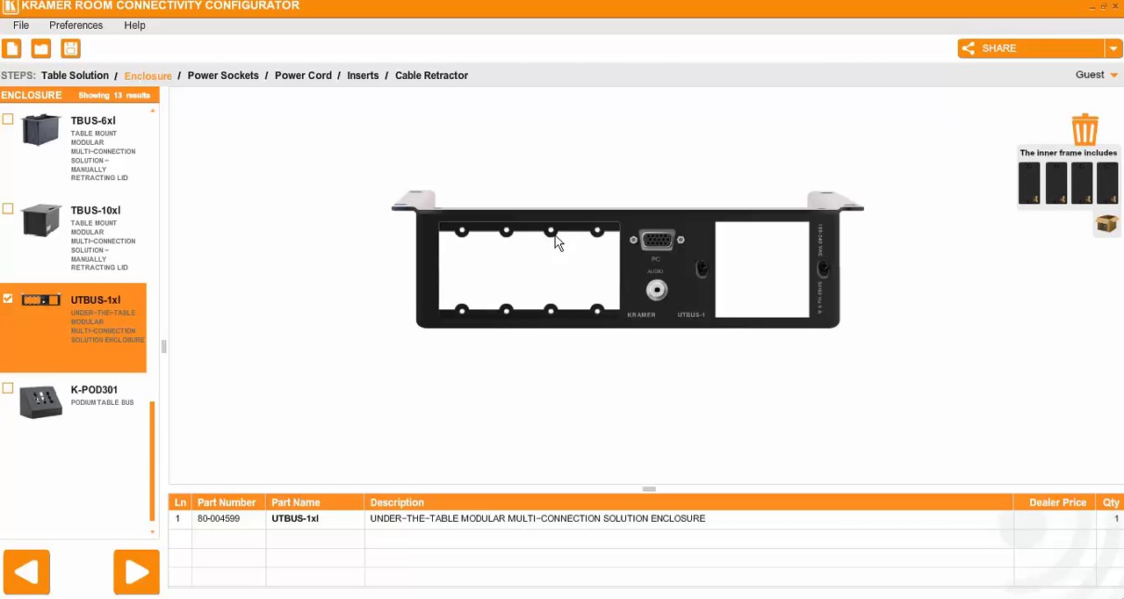
{"action": "mouse_move", "coordinate": [325, 295]}
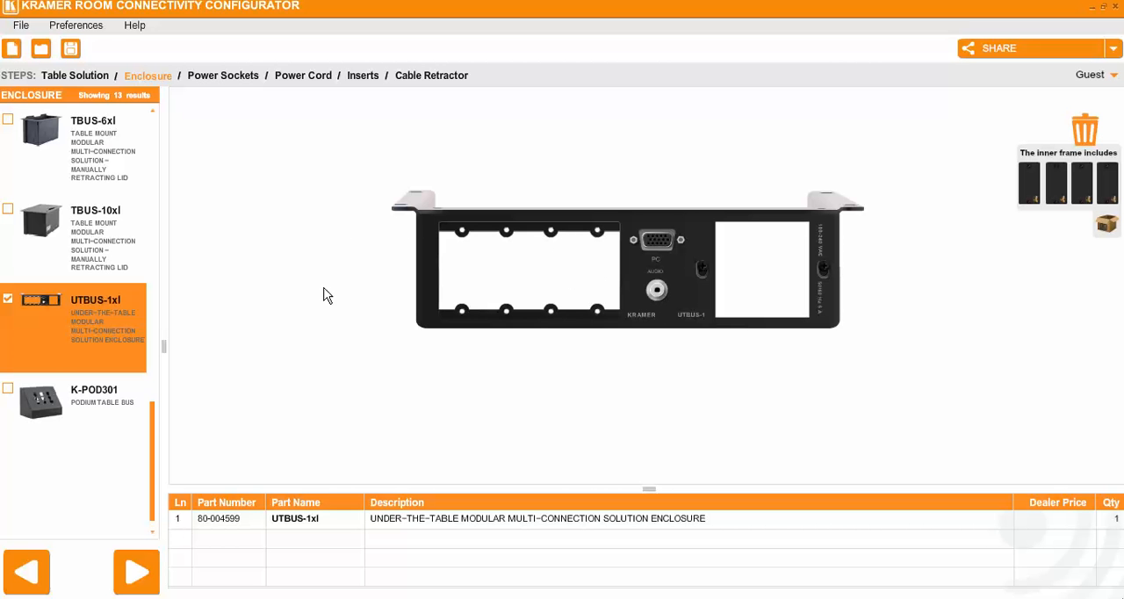
{"action": "mouse_move", "coordinate": [156, 421]}
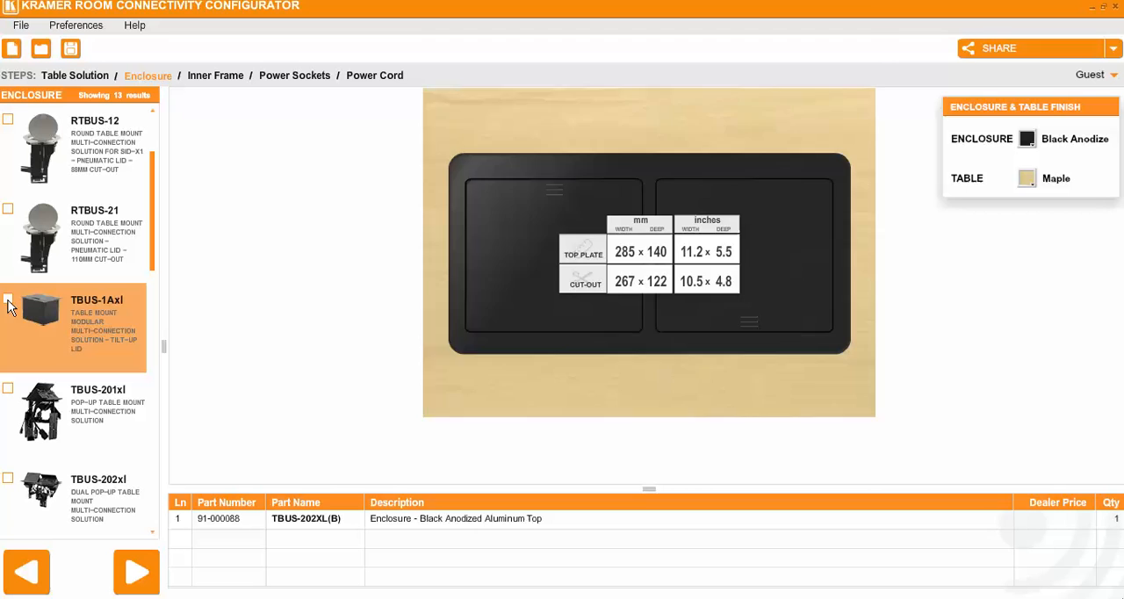
Select TBUS-1Axl with Clear Anodize enclosure finish and Ebony table finish
{"action": "left_click", "coordinate": [8, 298]}
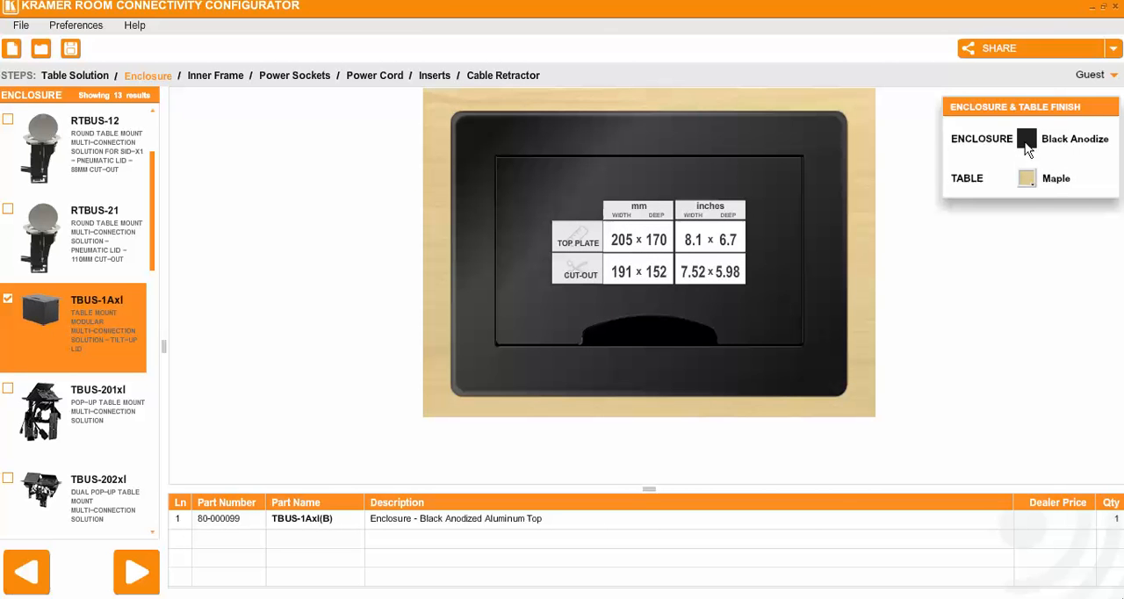
{"action": "left_click", "coordinate": [1027, 139]}
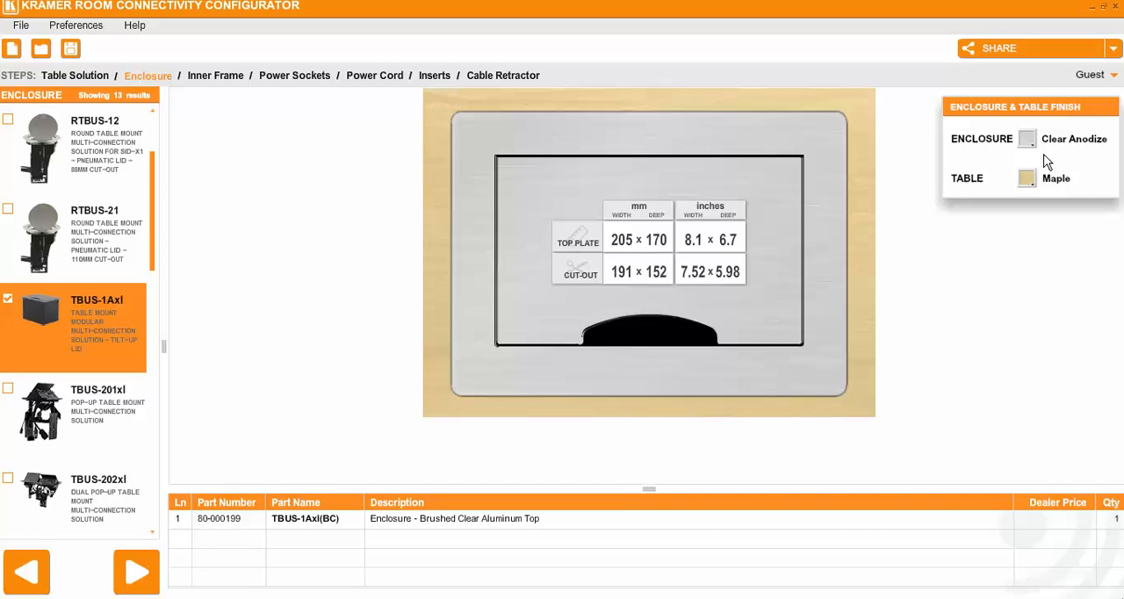
{"action": "left_click", "coordinate": [1027, 139]}
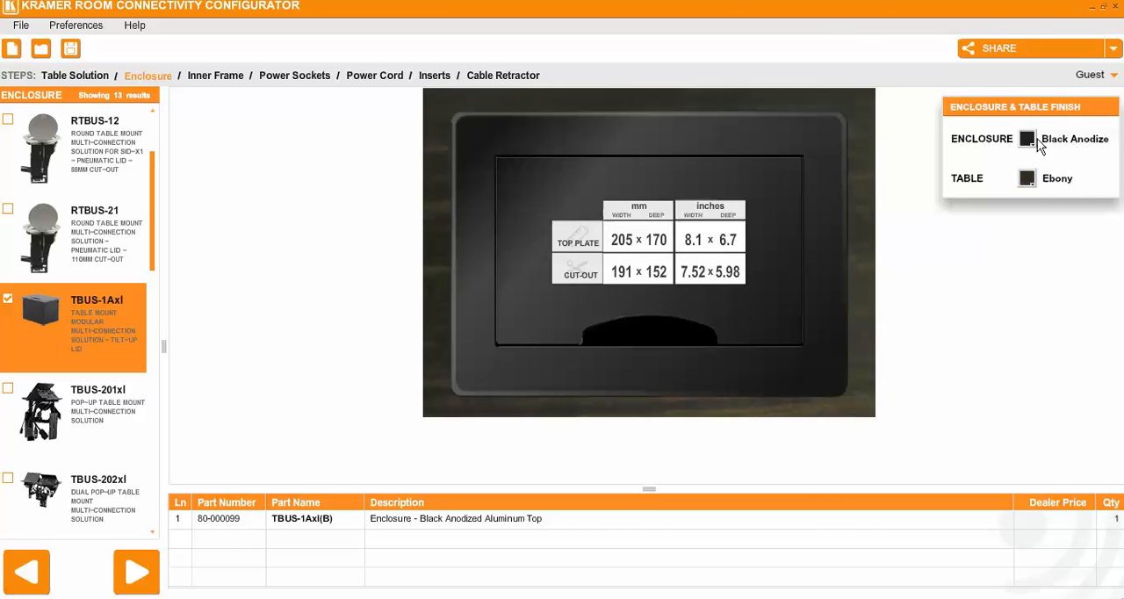
{"action": "left_click", "coordinate": [1026, 139]}
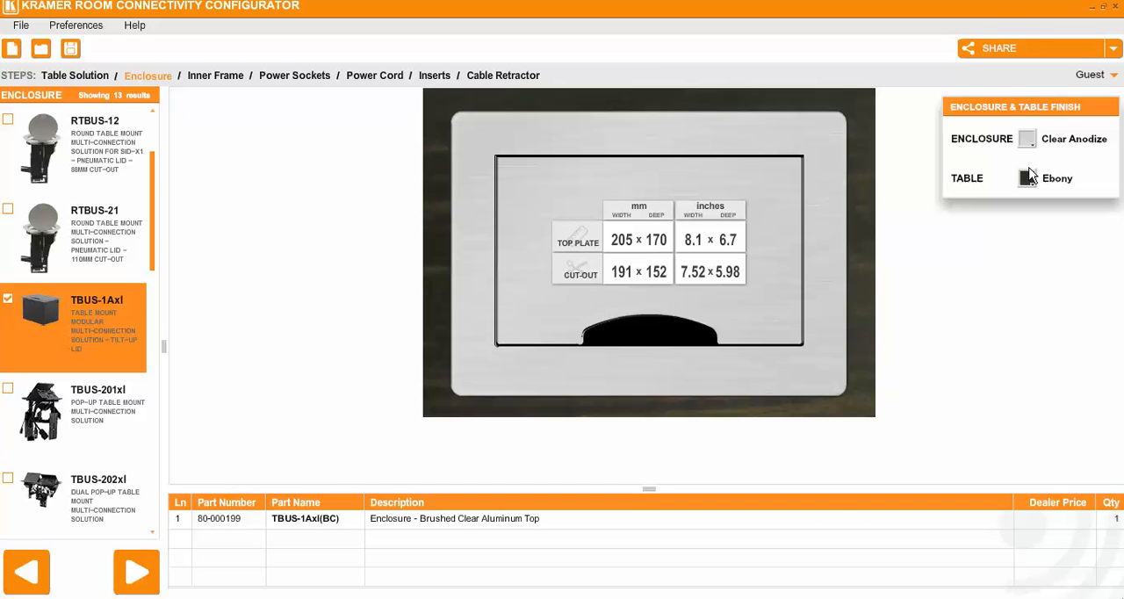
{"action": "left_click", "coordinate": [1027, 178]}
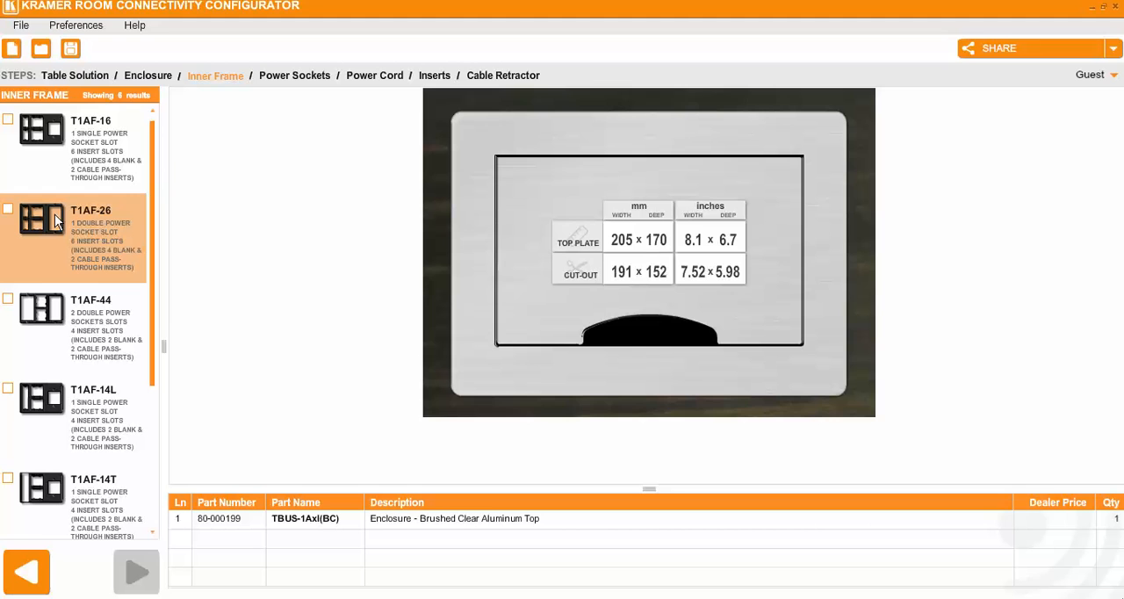
{"action": "mouse_move", "coordinate": [54, 228]}
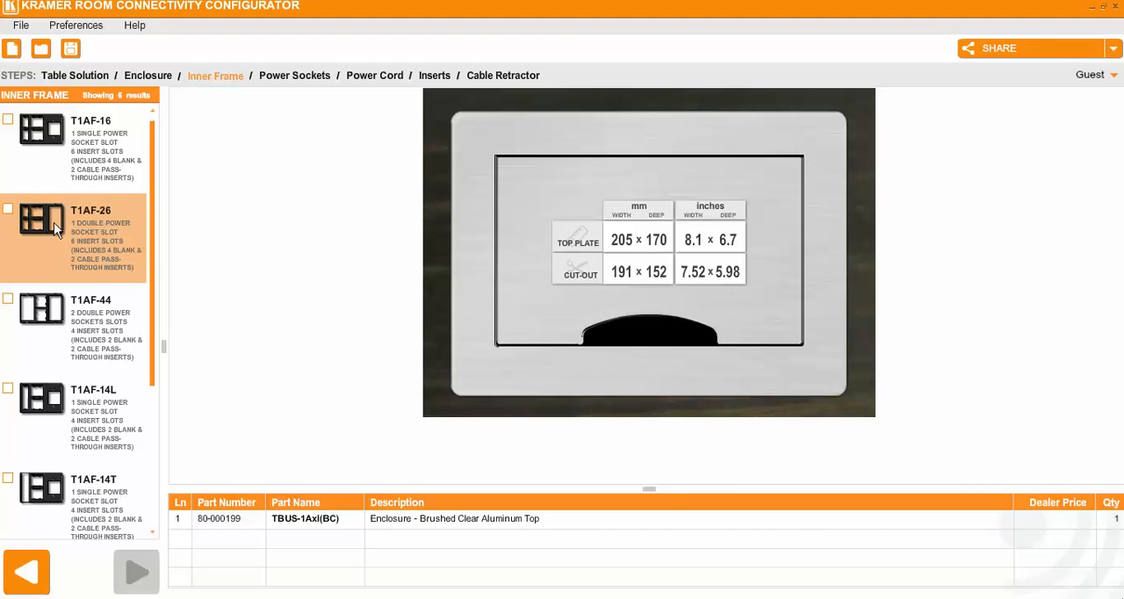
{"action": "mouse_move", "coordinate": [60, 233]}
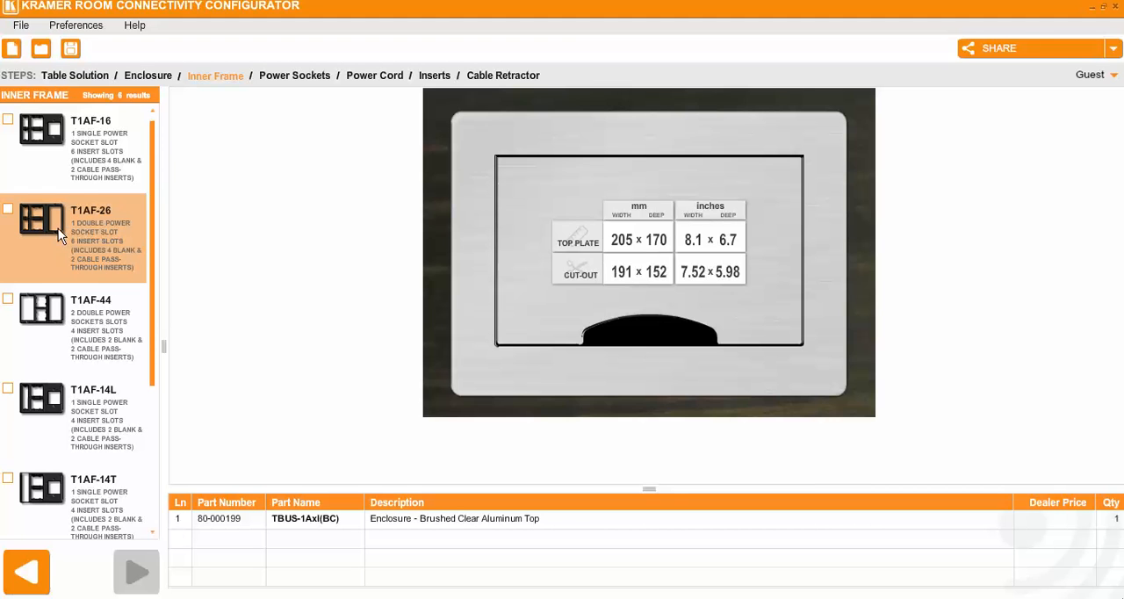
Browse inner frames and select T1AF-26, raising the Include Inserts question
{"action": "left_click", "coordinate": [74, 149]}
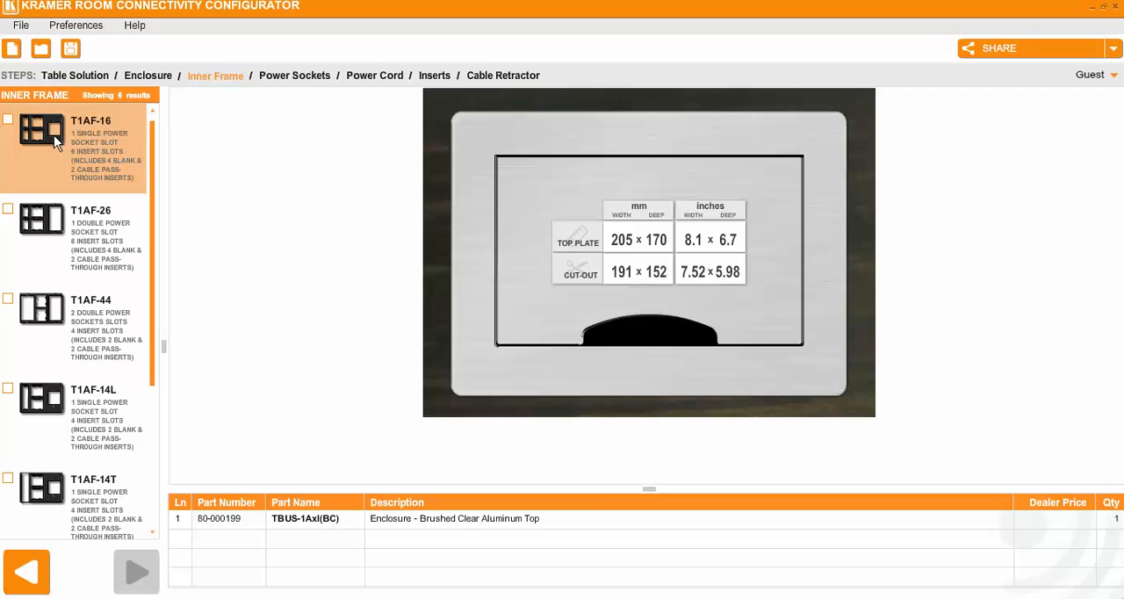
{"action": "mouse_move", "coordinate": [60, 139]}
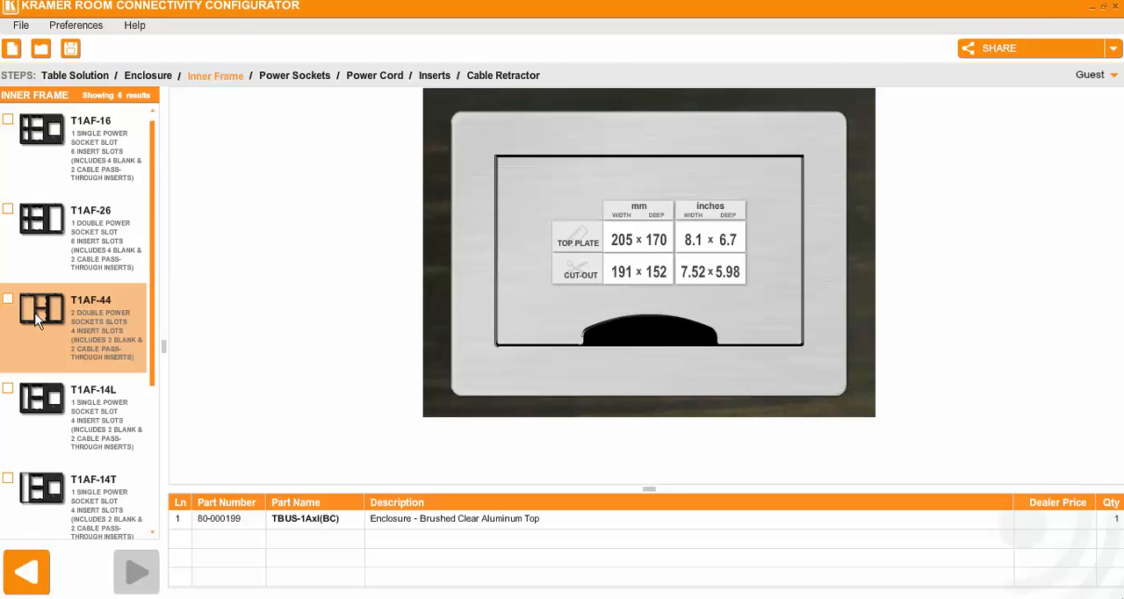
{"action": "mouse_move", "coordinate": [70, 319]}
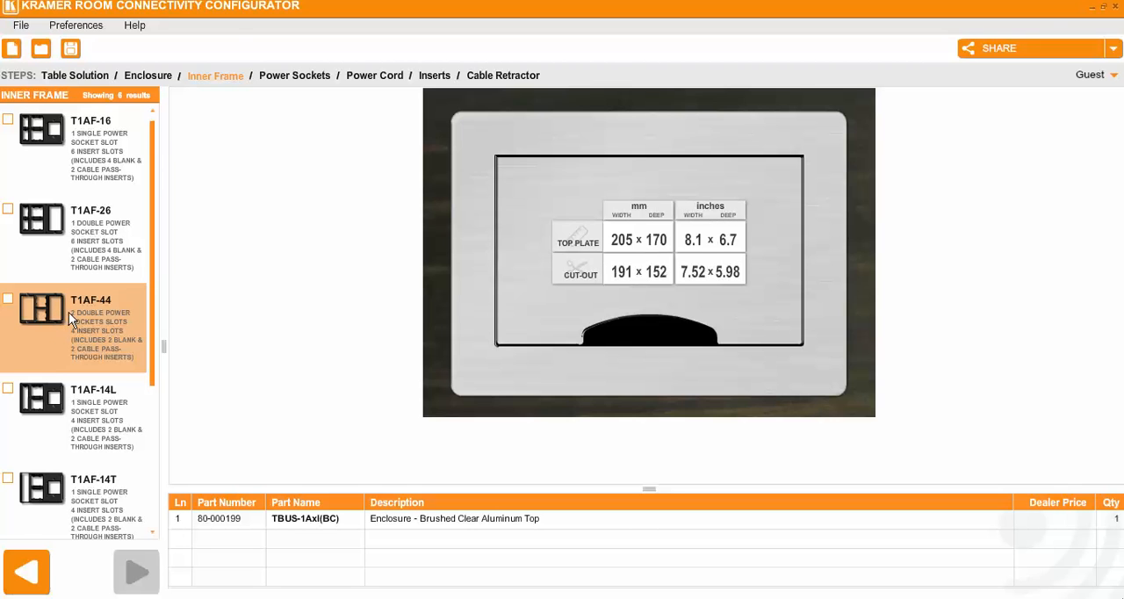
{"action": "left_click", "coordinate": [79, 237]}
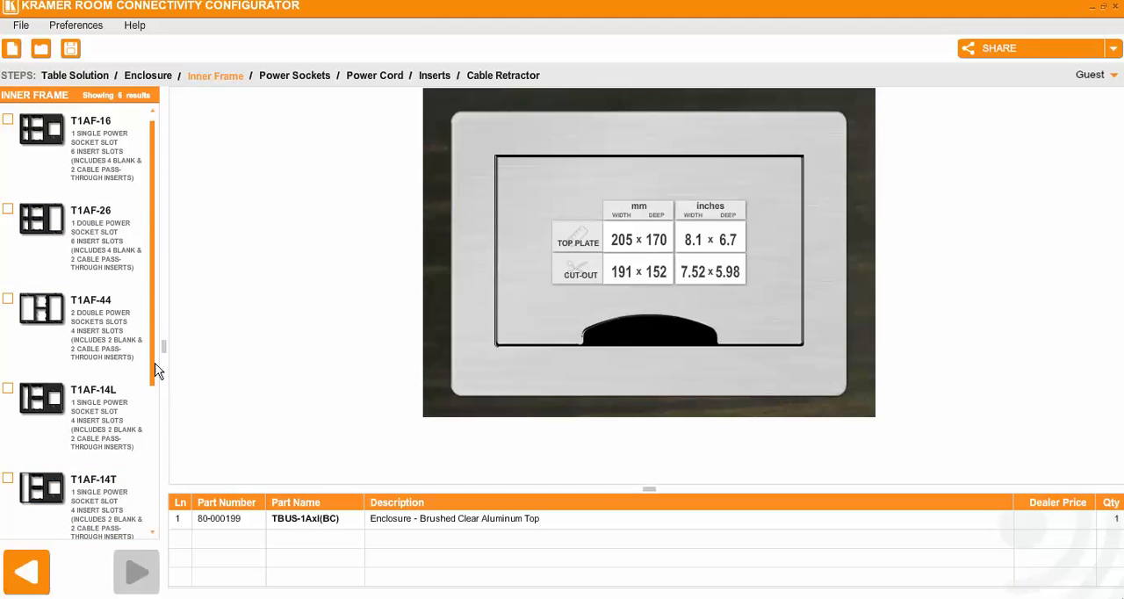
{"action": "left_click", "coordinate": [79, 237]}
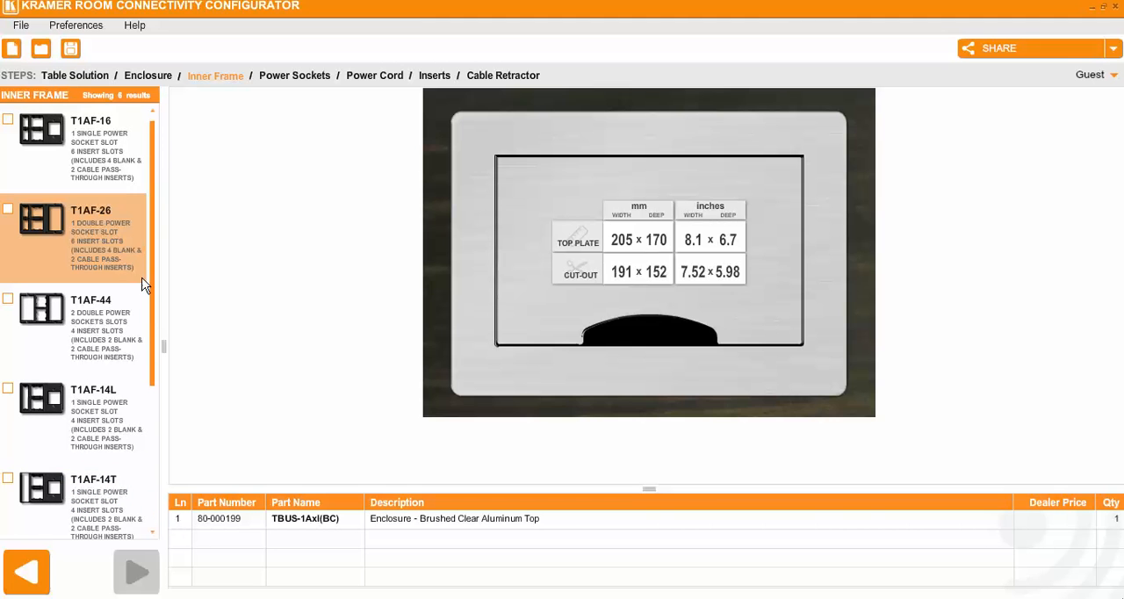
{"action": "mouse_move", "coordinate": [70, 237]}
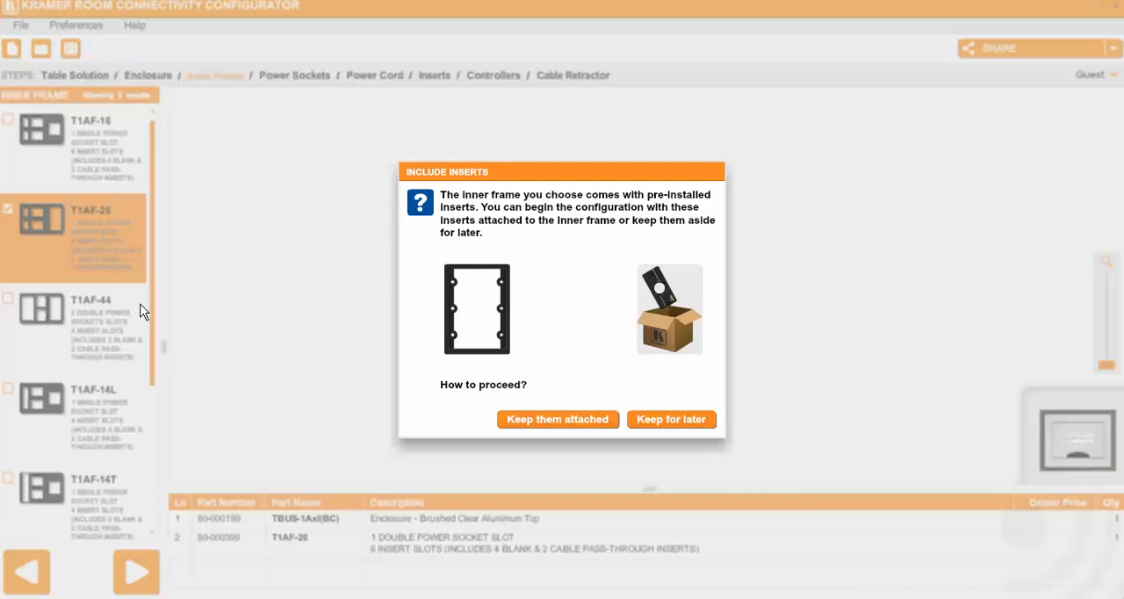
Keep the T1AF-26 frame's included inserts for later
{"action": "left_click", "coordinate": [558, 418]}
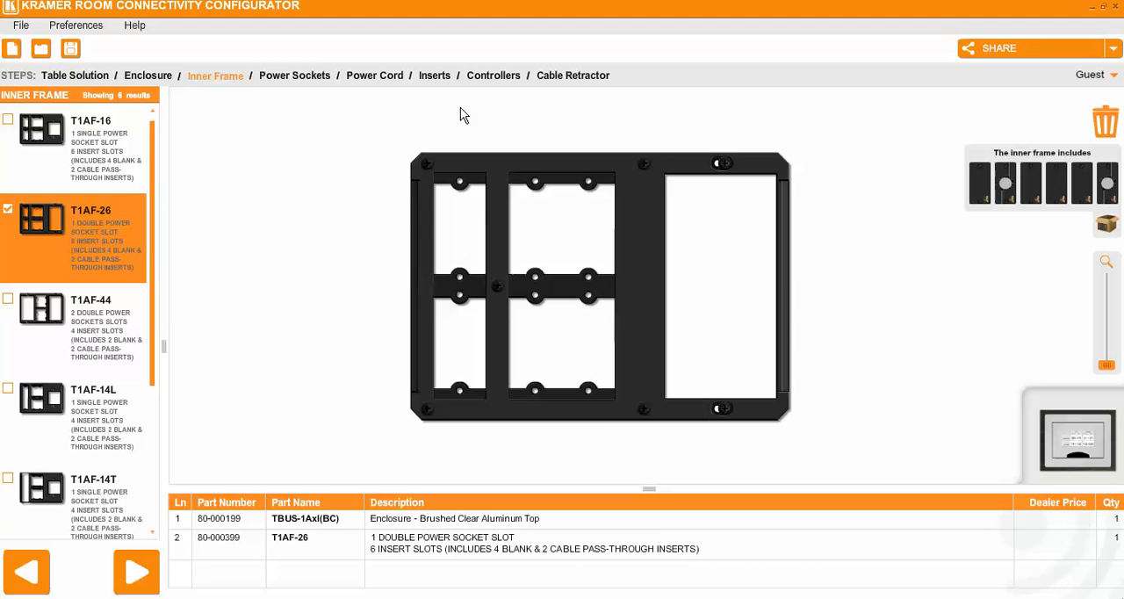
{"action": "mouse_move", "coordinate": [501, 352]}
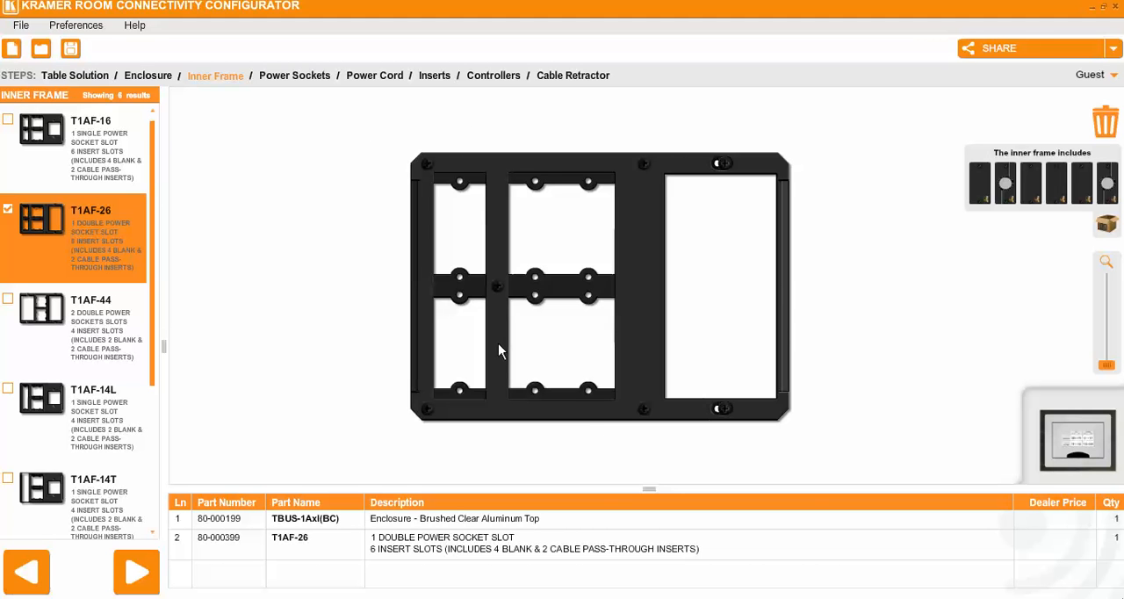
{"action": "mouse_move", "coordinate": [1099, 197]}
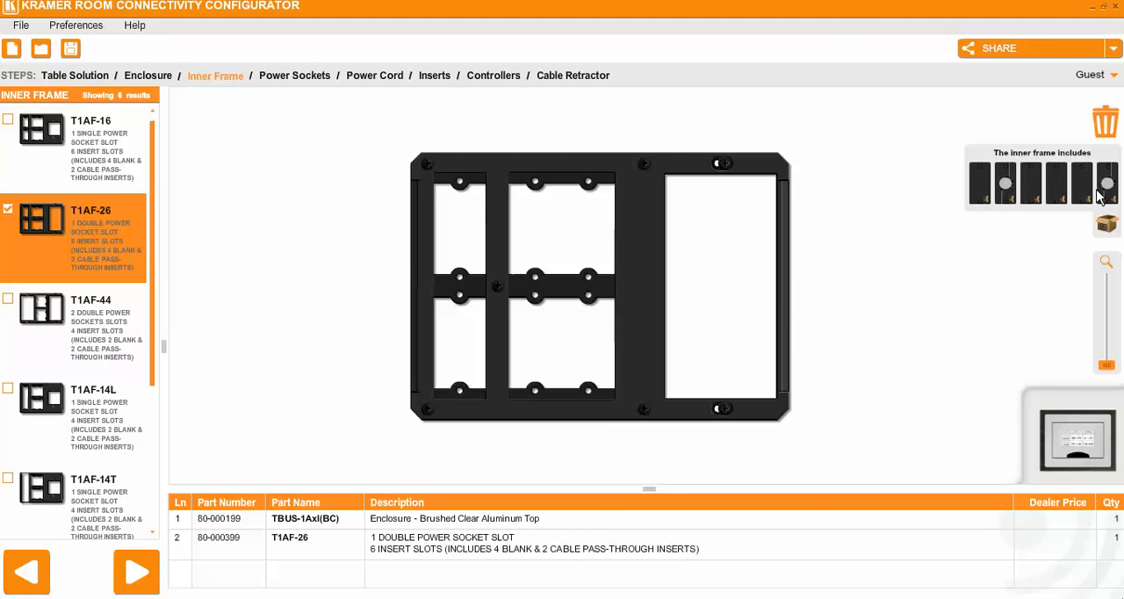
{"action": "mouse_move", "coordinate": [1089, 191]}
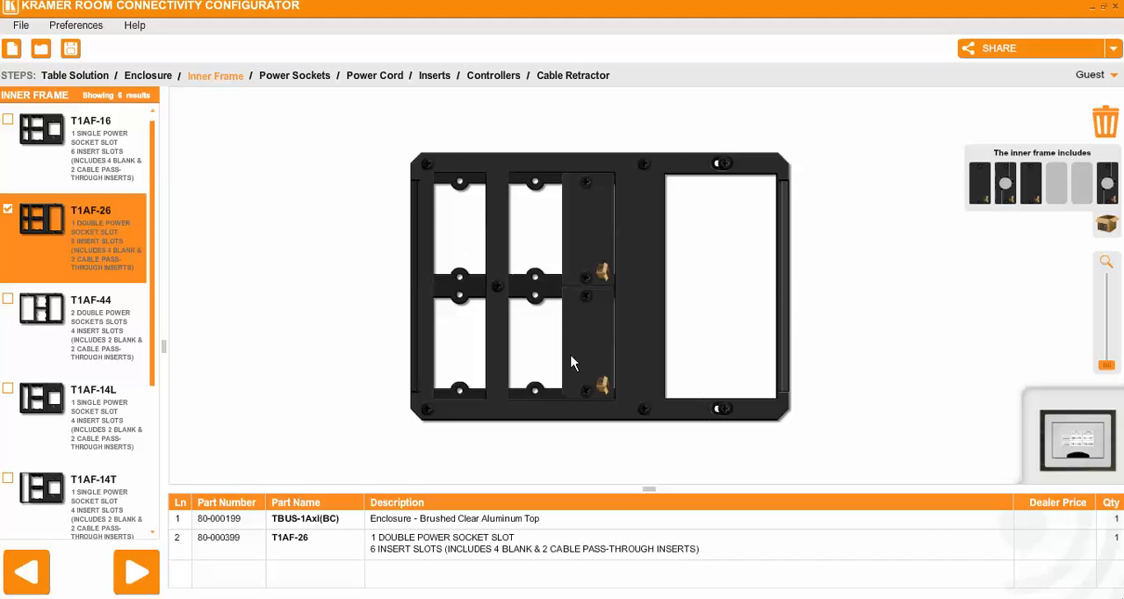
{"action": "mouse_move", "coordinate": [1095, 131]}
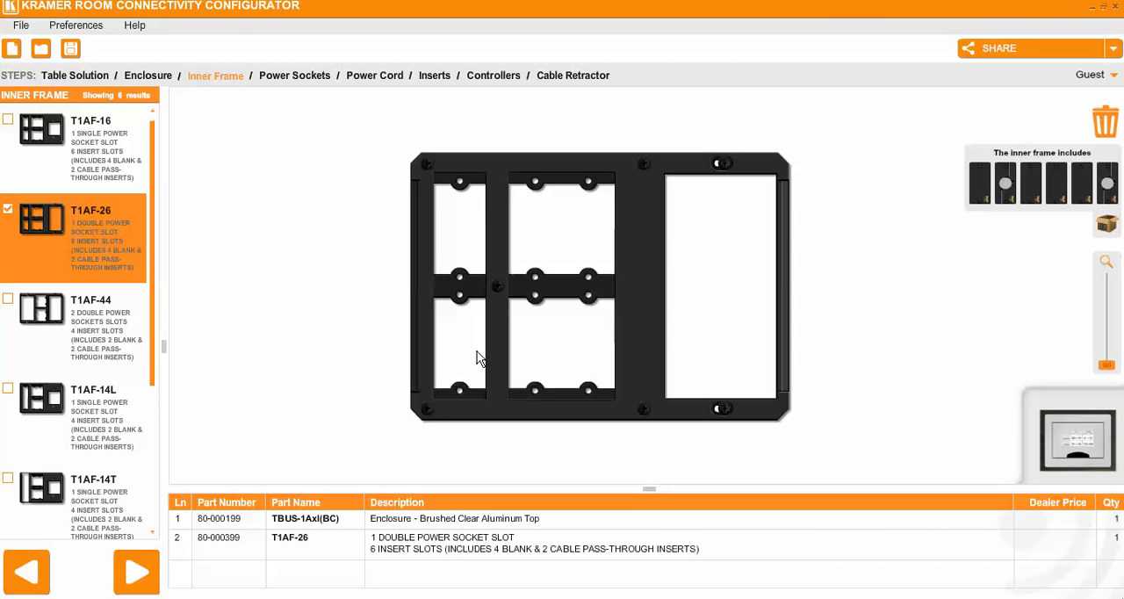
Try the TS-2GB socket, remove it, and fit TS-2U into the power slot
{"action": "left_click", "coordinate": [295, 75]}
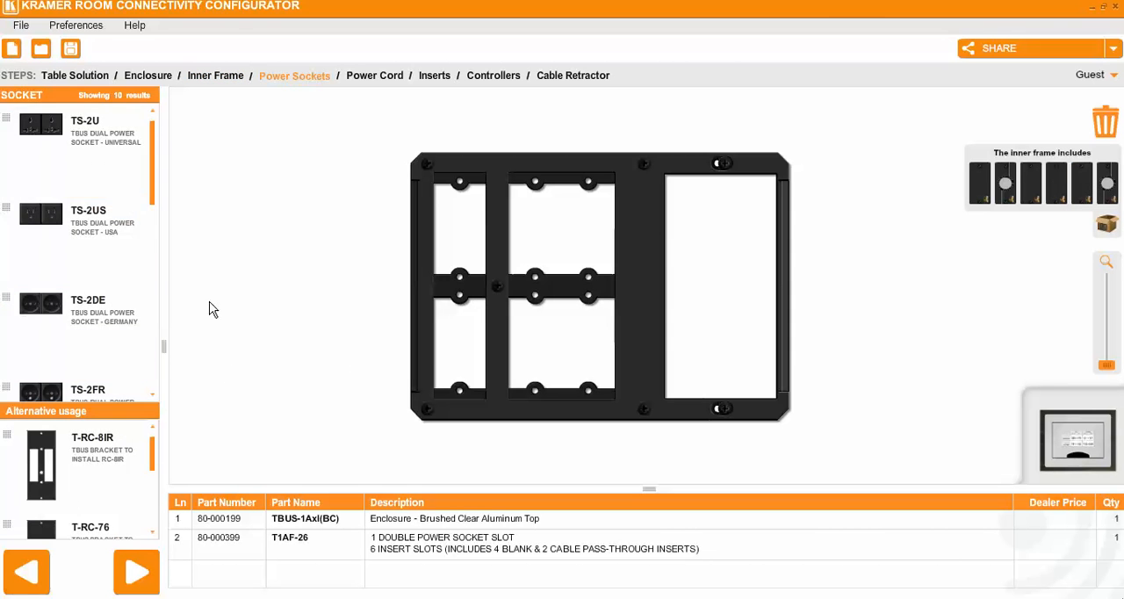
{"action": "scroll", "scroll_direction": "down", "scroll_amount": 3}
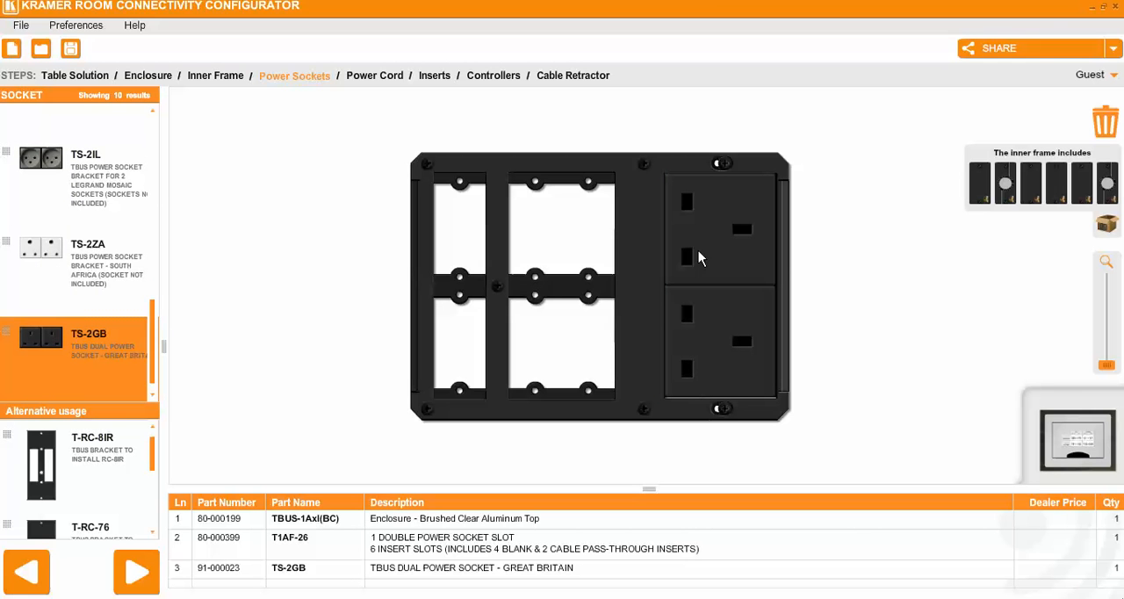
{"action": "mouse_move", "coordinate": [1107, 128]}
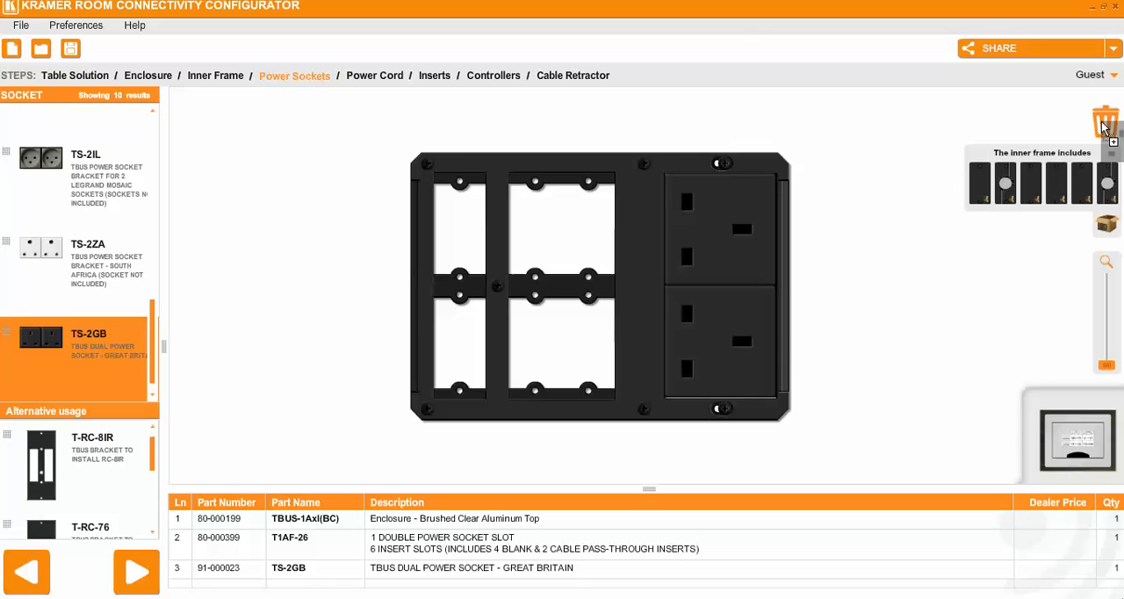
{"action": "left_click", "coordinate": [1105, 122]}
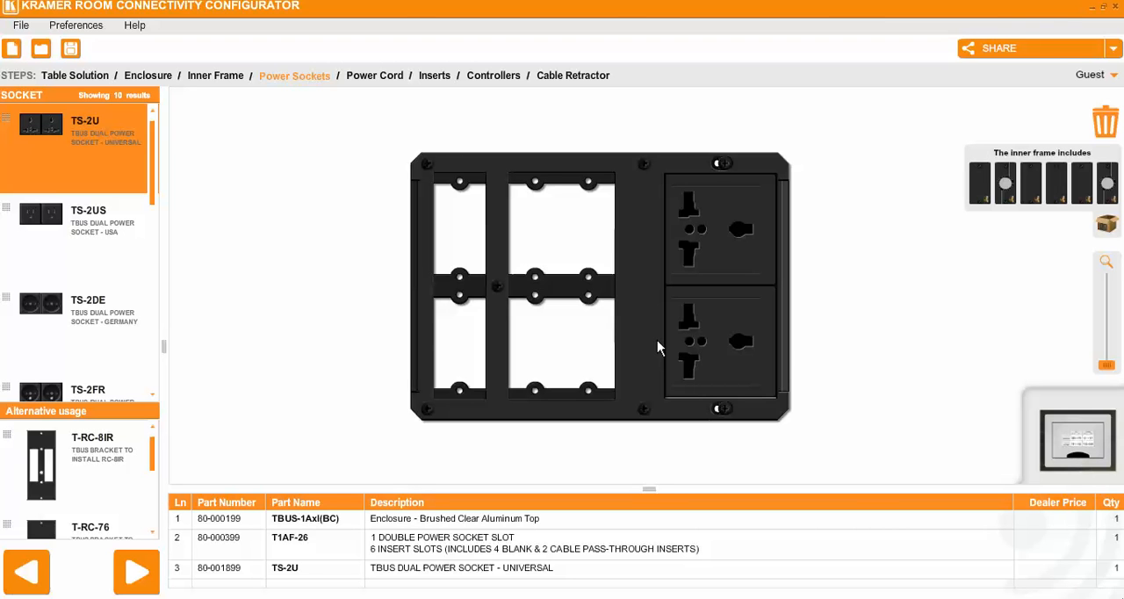
{"action": "mouse_move", "coordinate": [676, 268]}
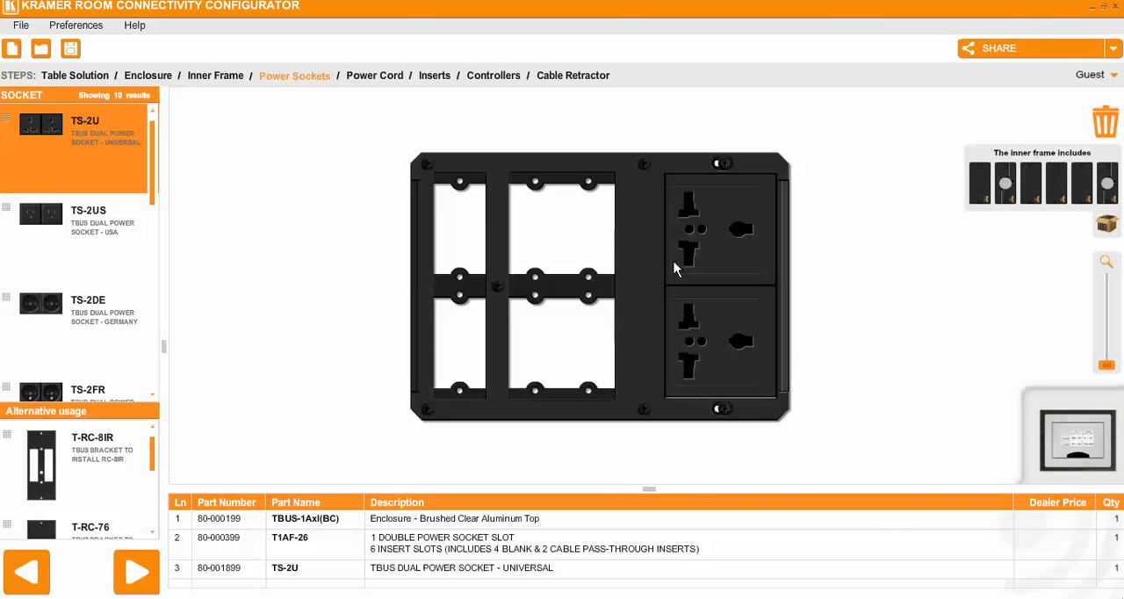
{"action": "mouse_move", "coordinate": [700, 319]}
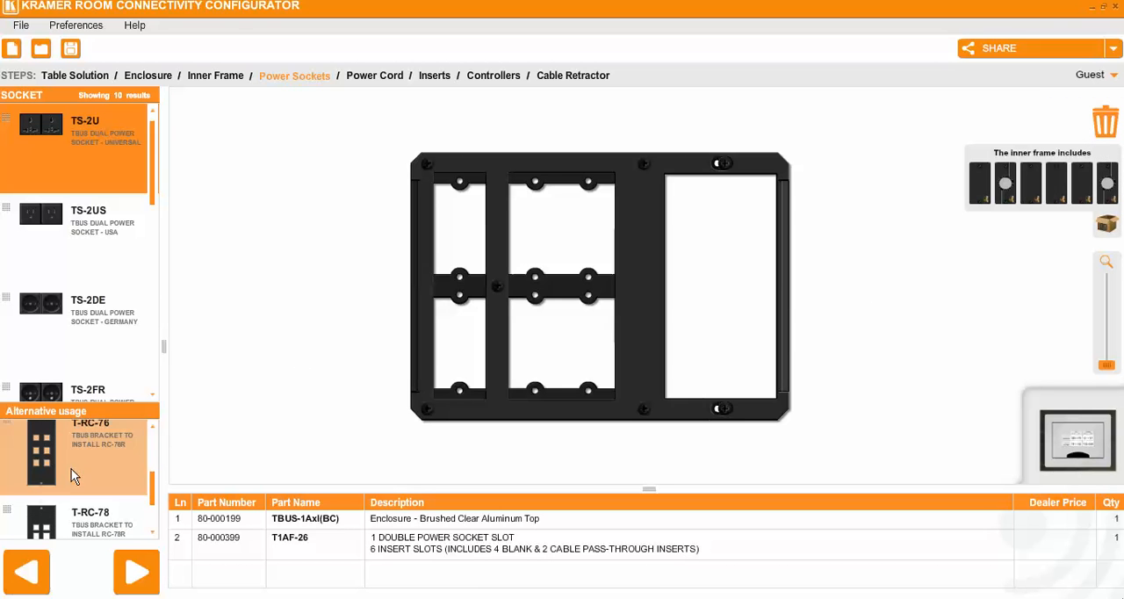
{"action": "left_click", "coordinate": [39, 452]}
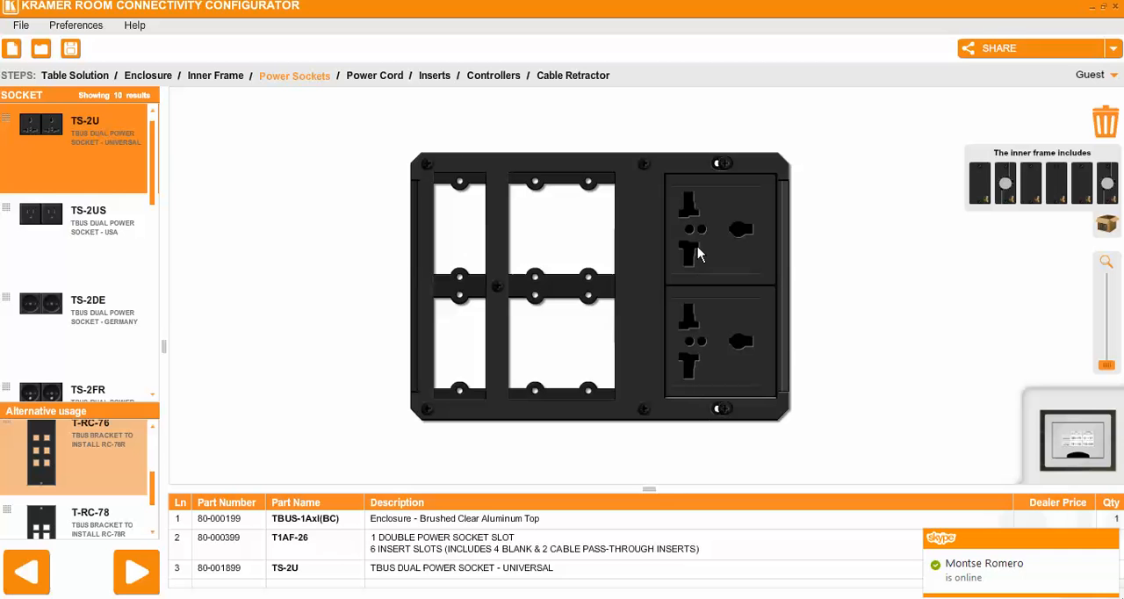
{"action": "mouse_move", "coordinate": [118, 493]}
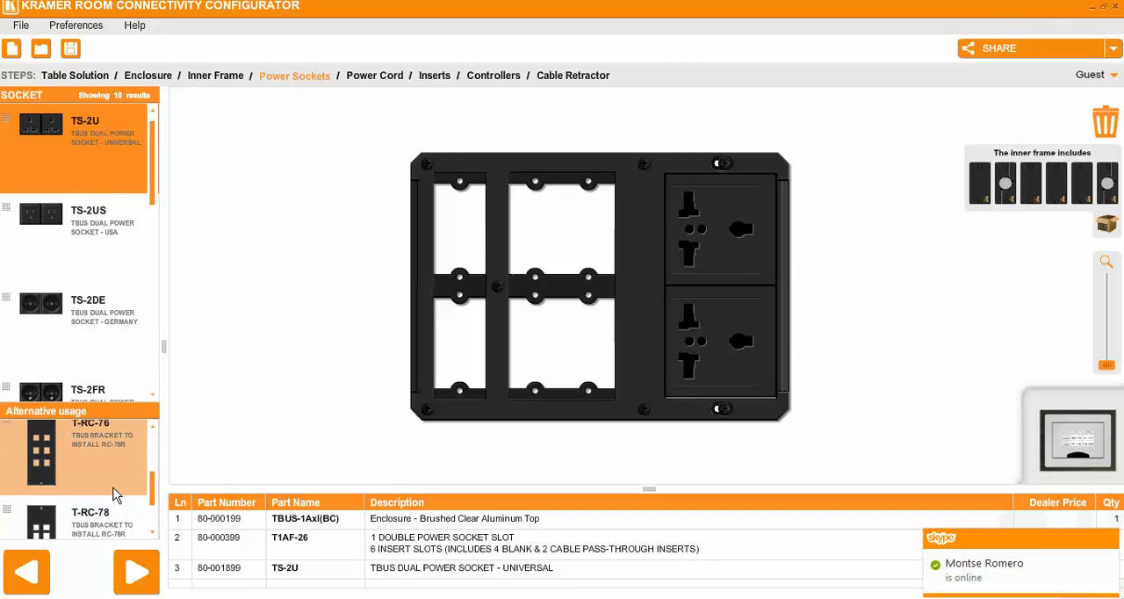
Attach the C-AC/UK power cord and advance to the Inserts step
{"action": "left_click", "coordinate": [374, 74]}
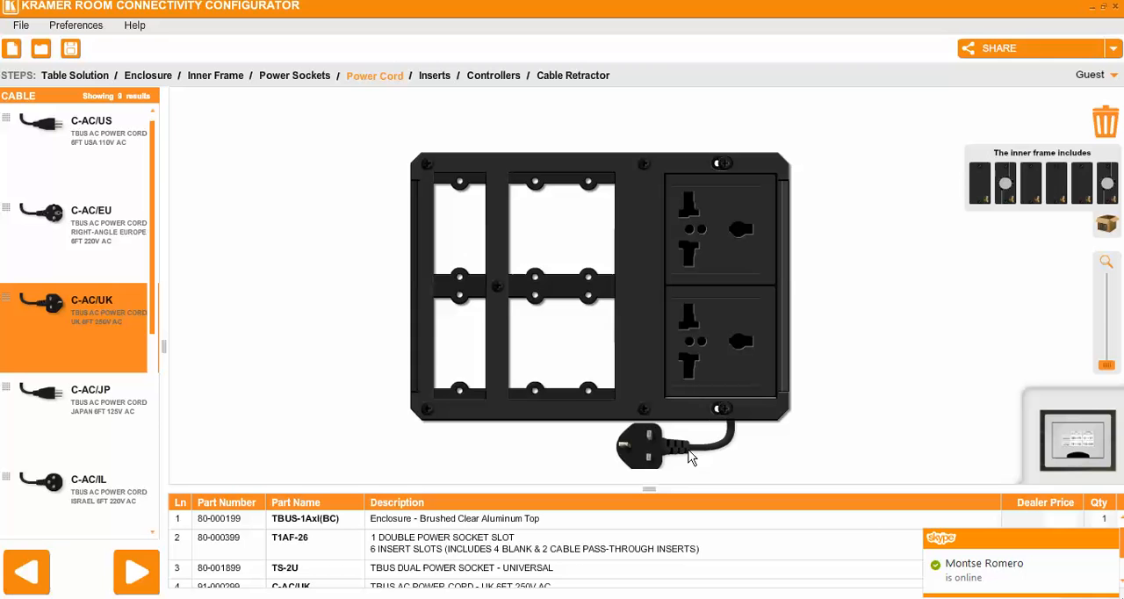
{"action": "mouse_move", "coordinate": [174, 559]}
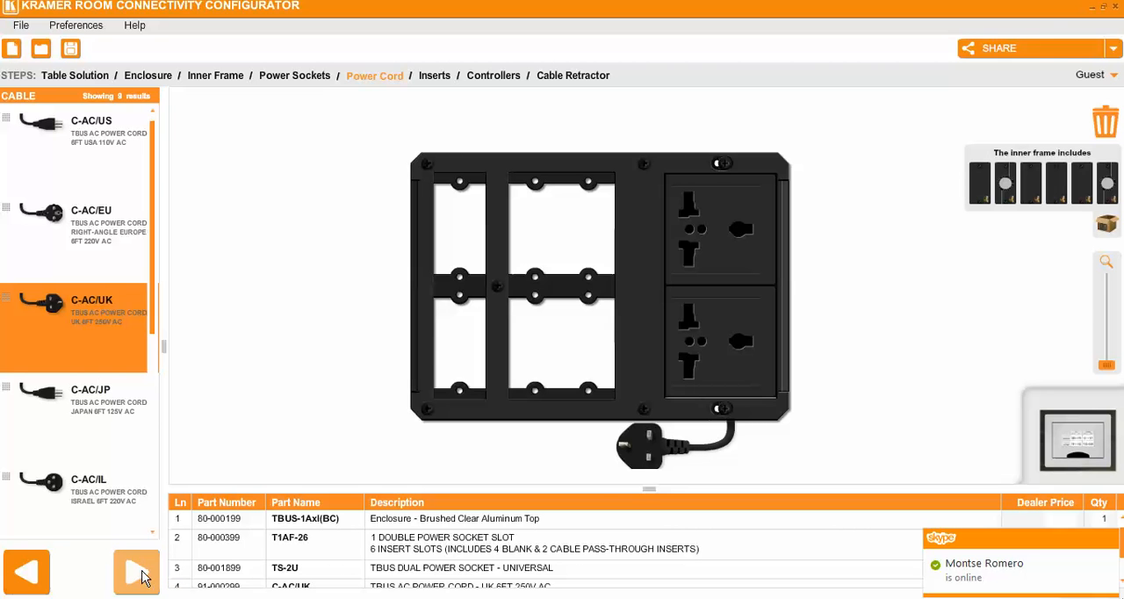
{"action": "left_click", "coordinate": [136, 572]}
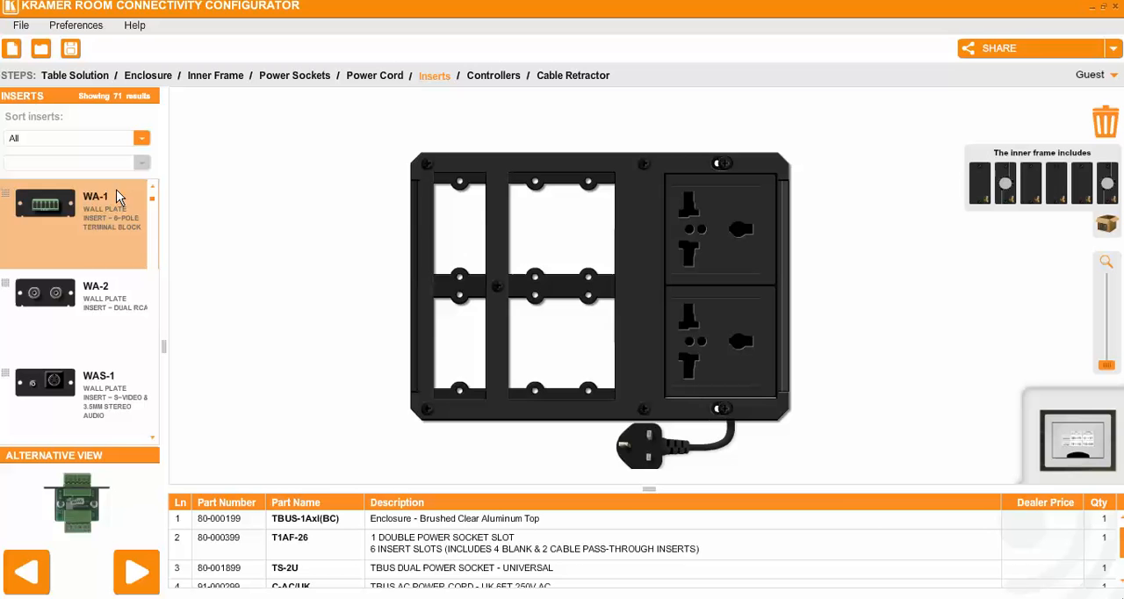
Sort inserts by input connector and filter to 15-Pin HD
{"action": "left_click", "coordinate": [78, 138]}
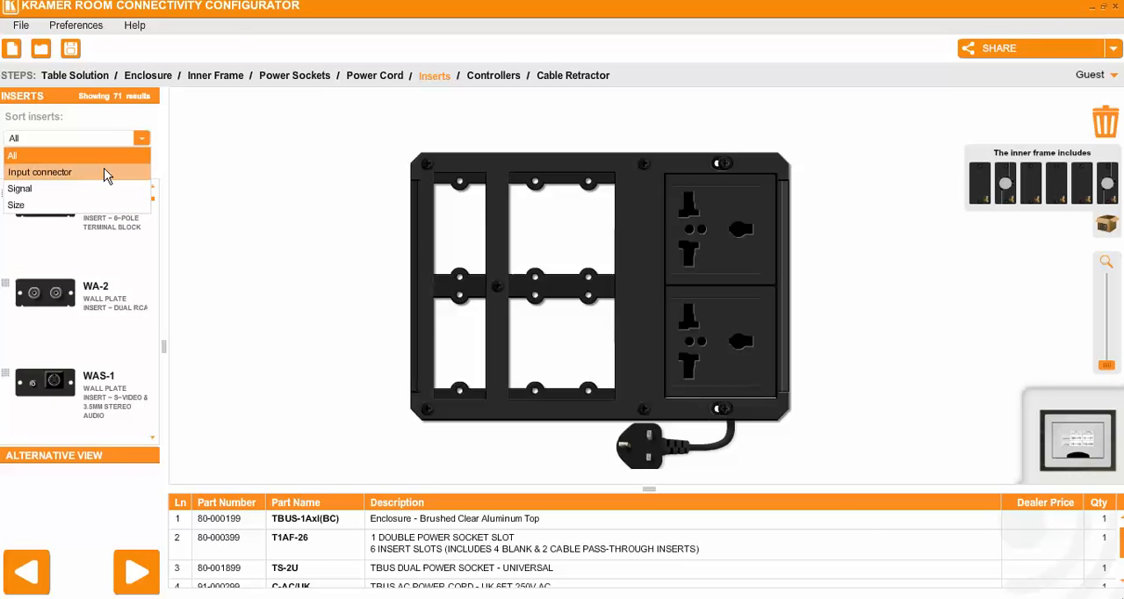
{"action": "mouse_move", "coordinate": [97, 189]}
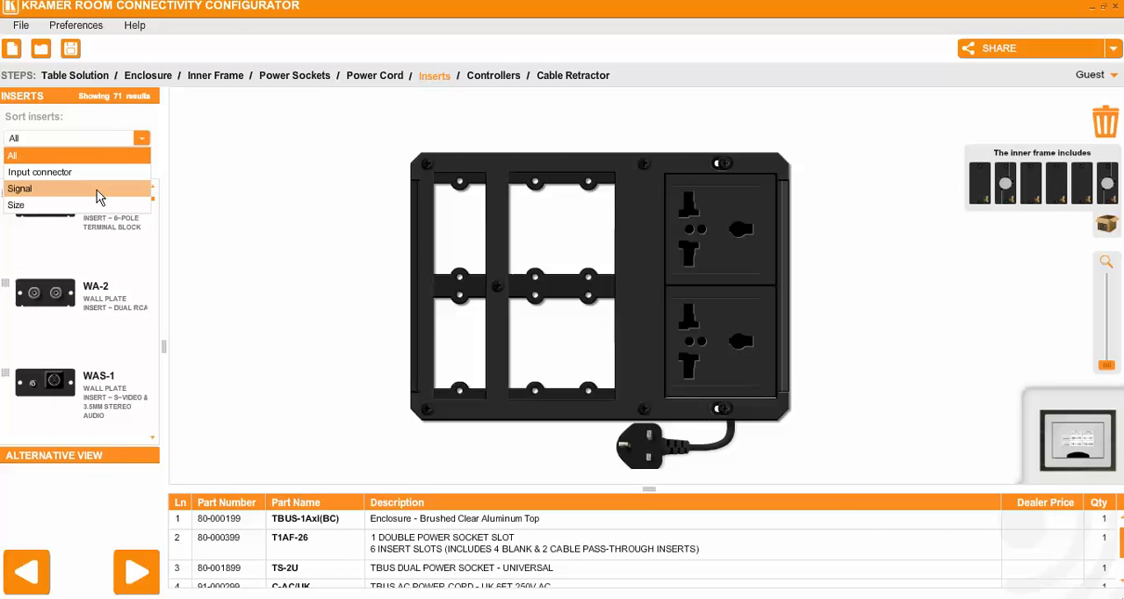
{"action": "left_click", "coordinate": [20, 187]}
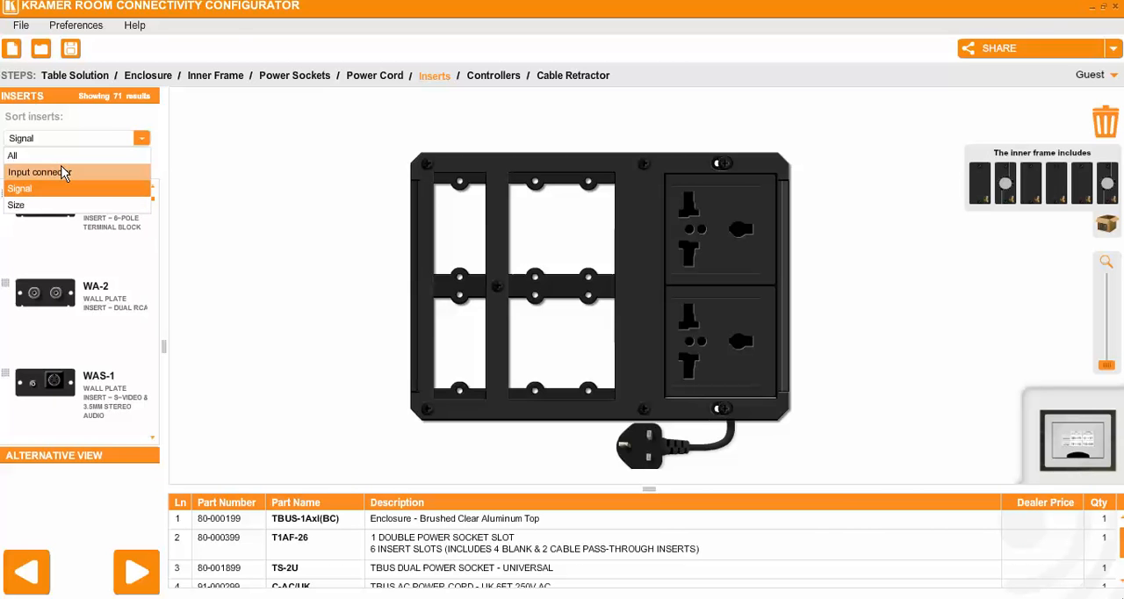
{"action": "left_click", "coordinate": [38, 172]}
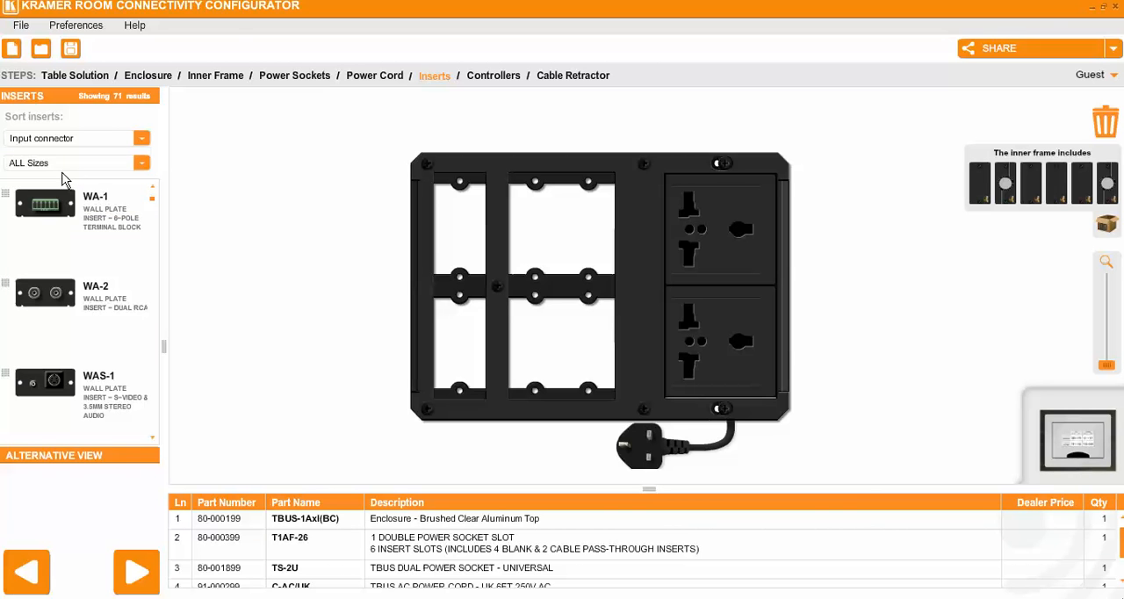
{"action": "left_click", "coordinate": [75, 162]}
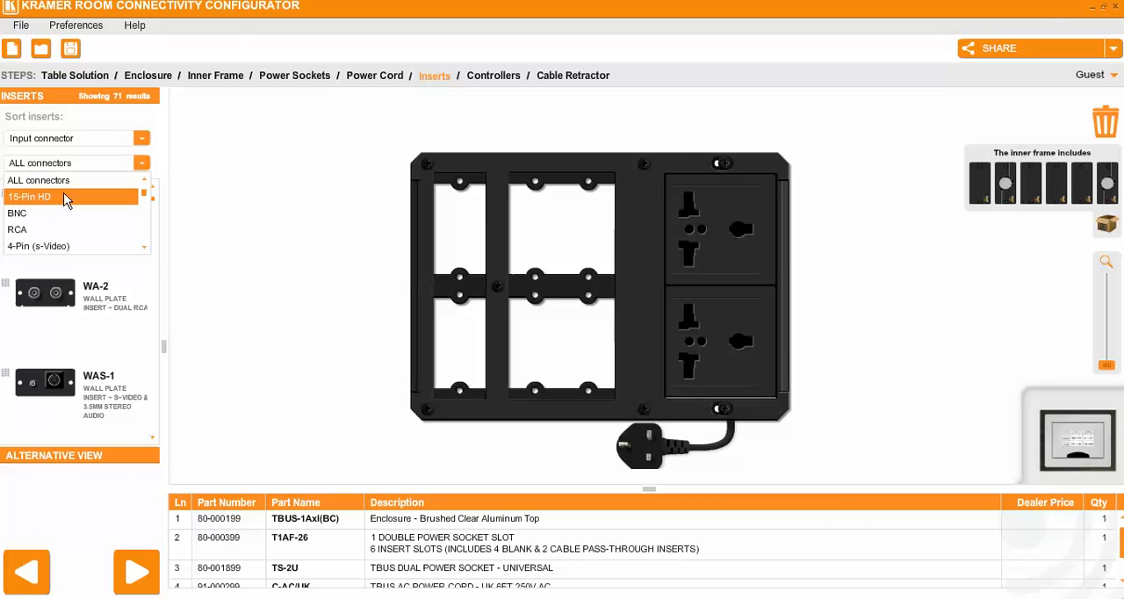
{"action": "left_click", "coordinate": [29, 196]}
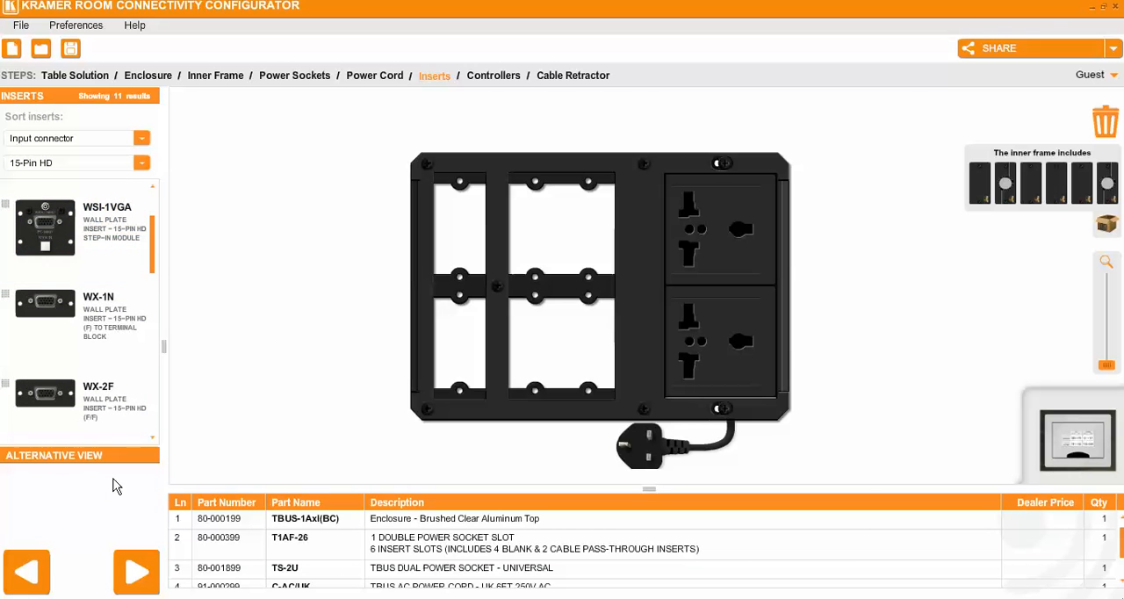
{"action": "mouse_move", "coordinate": [74, 501]}
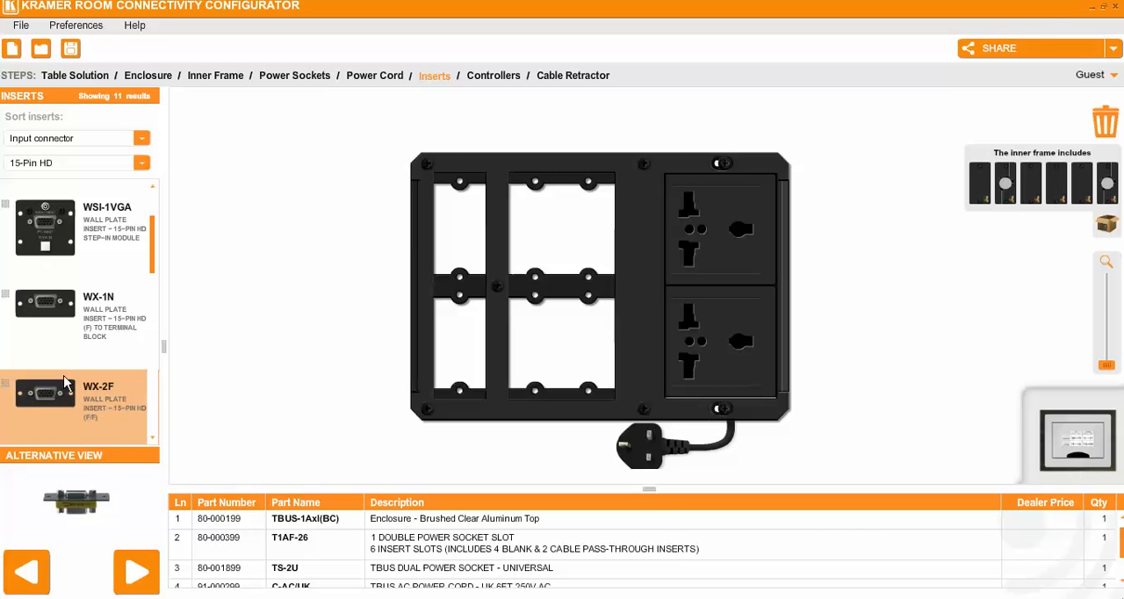
Add the WX-2F VGA insert to the top-left frame slot
{"action": "left_click", "coordinate": [75, 316]}
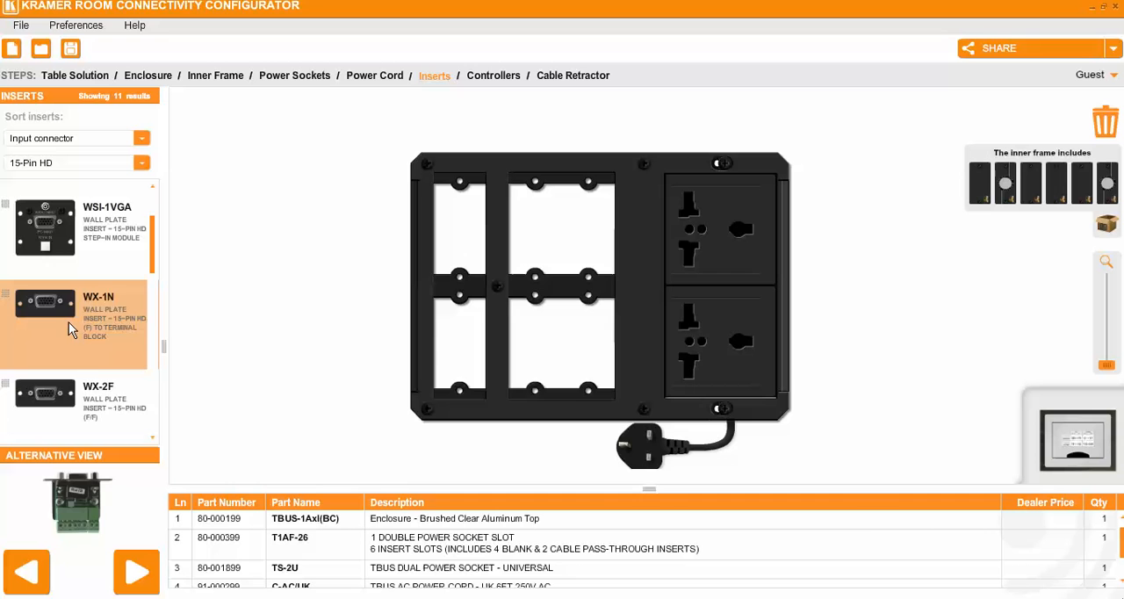
{"action": "left_click", "coordinate": [75, 401]}
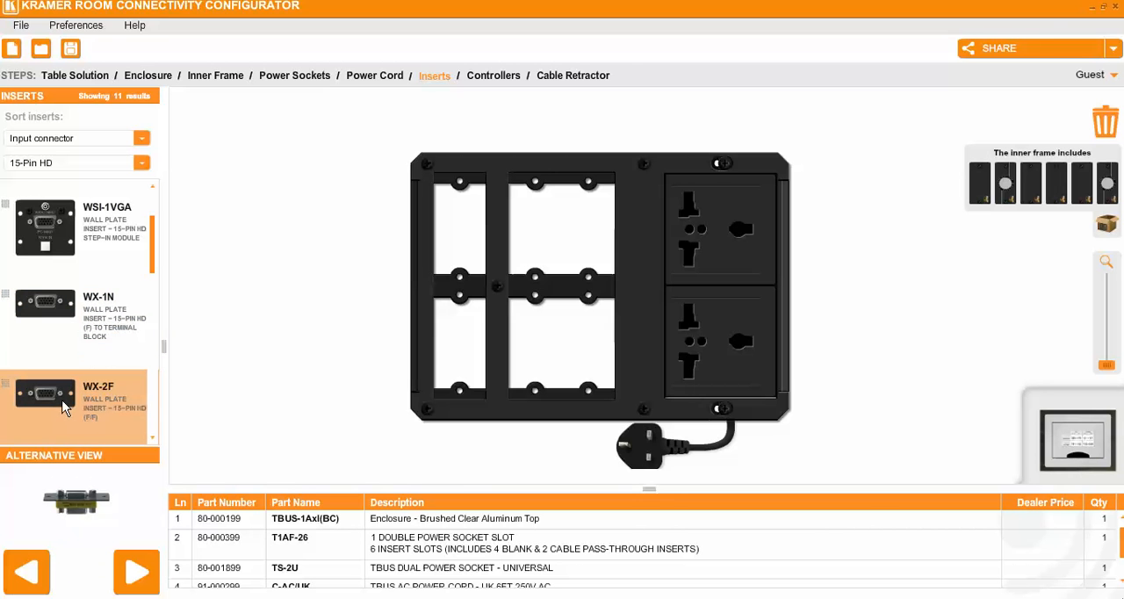
{"action": "mouse_move", "coordinate": [60, 413]}
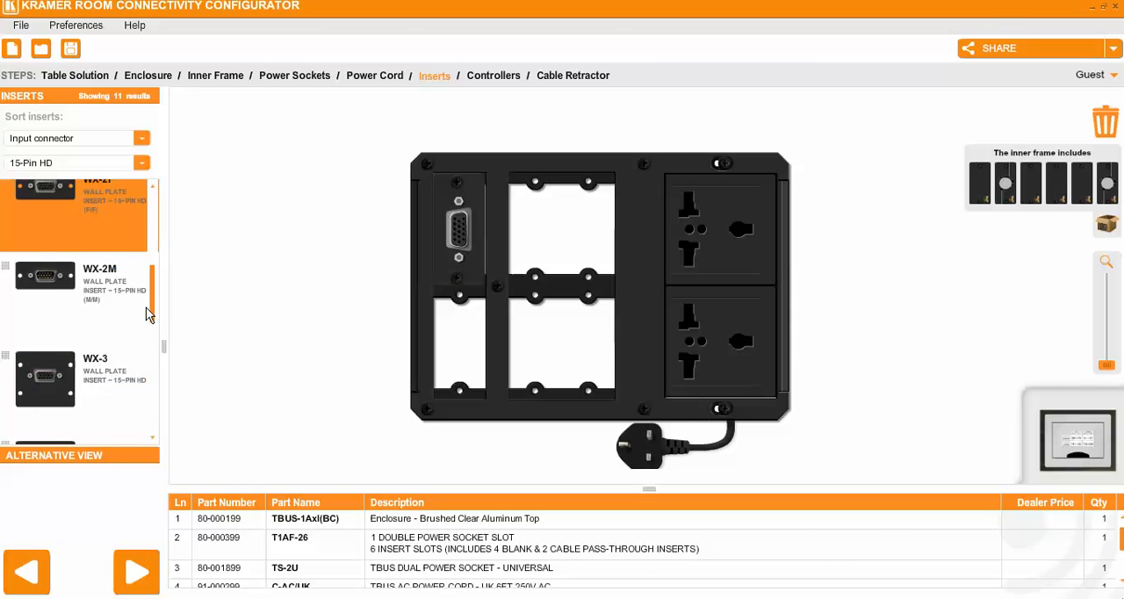
{"action": "left_click", "coordinate": [75, 163]}
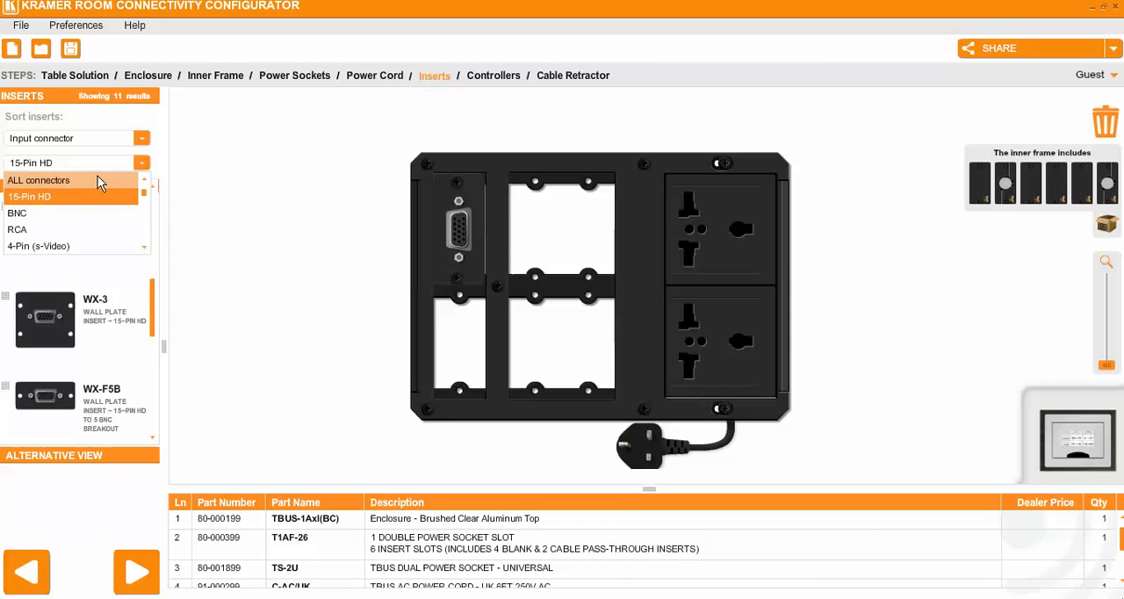
{"action": "mouse_move", "coordinate": [75, 212]}
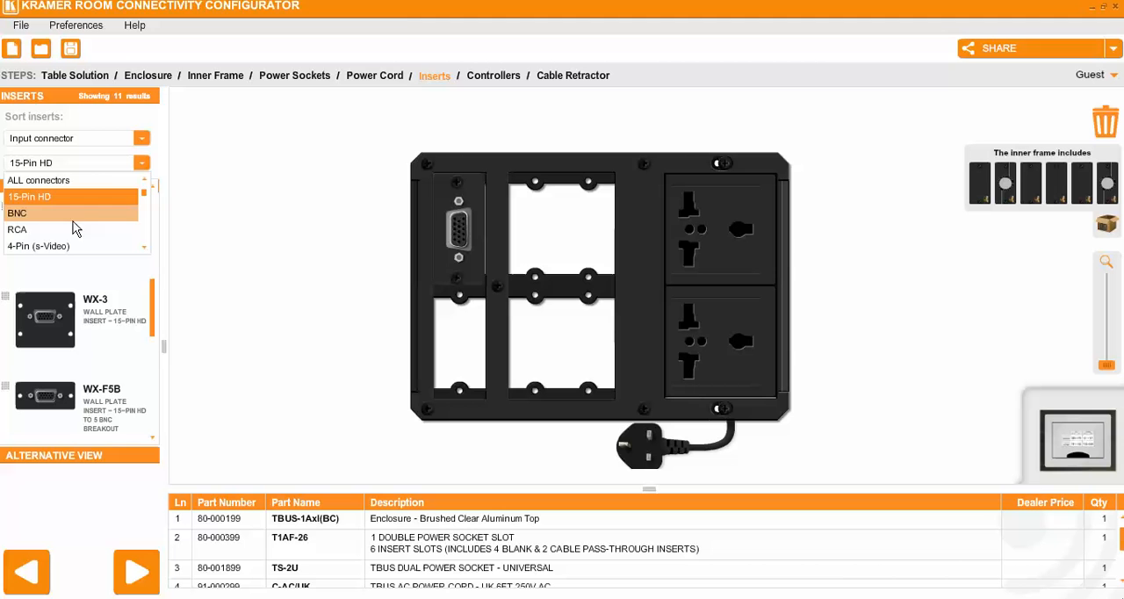
Clear the connector filter and add an insert from the full list to the frame
{"action": "left_click", "coordinate": [36, 180]}
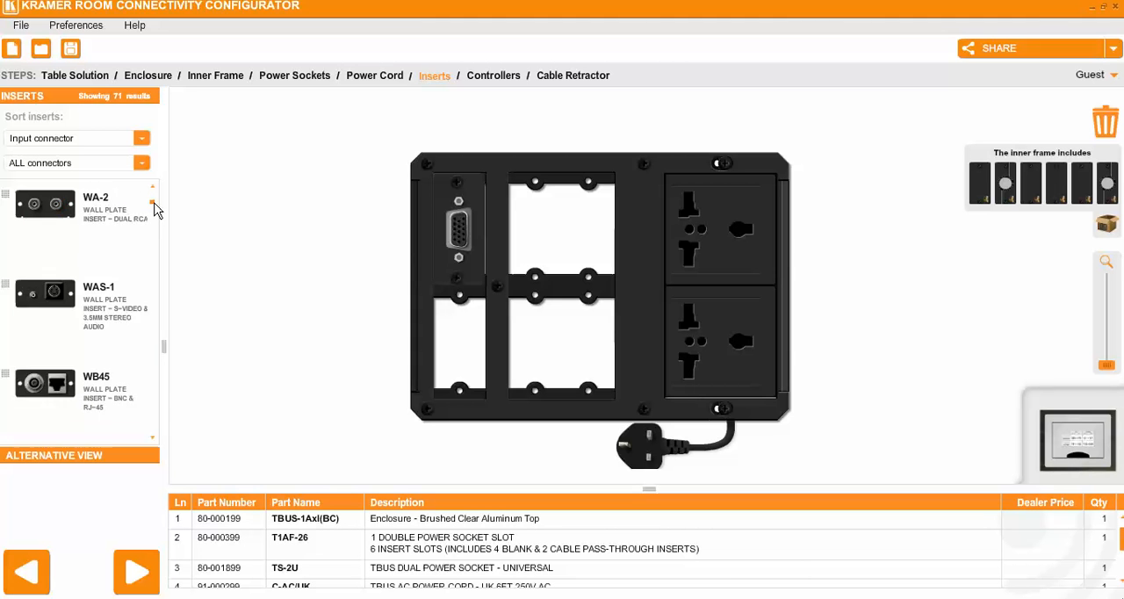
{"action": "scroll", "scroll_direction": "down", "scroll_amount": 3}
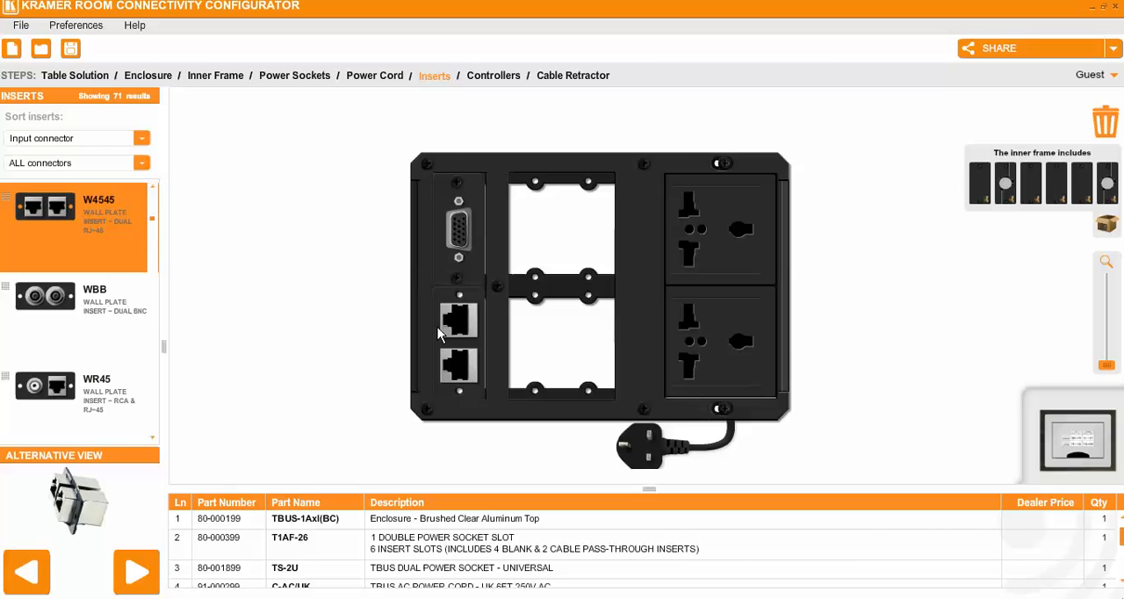
{"action": "scroll", "scroll_direction": "down", "scroll_amount": 3}
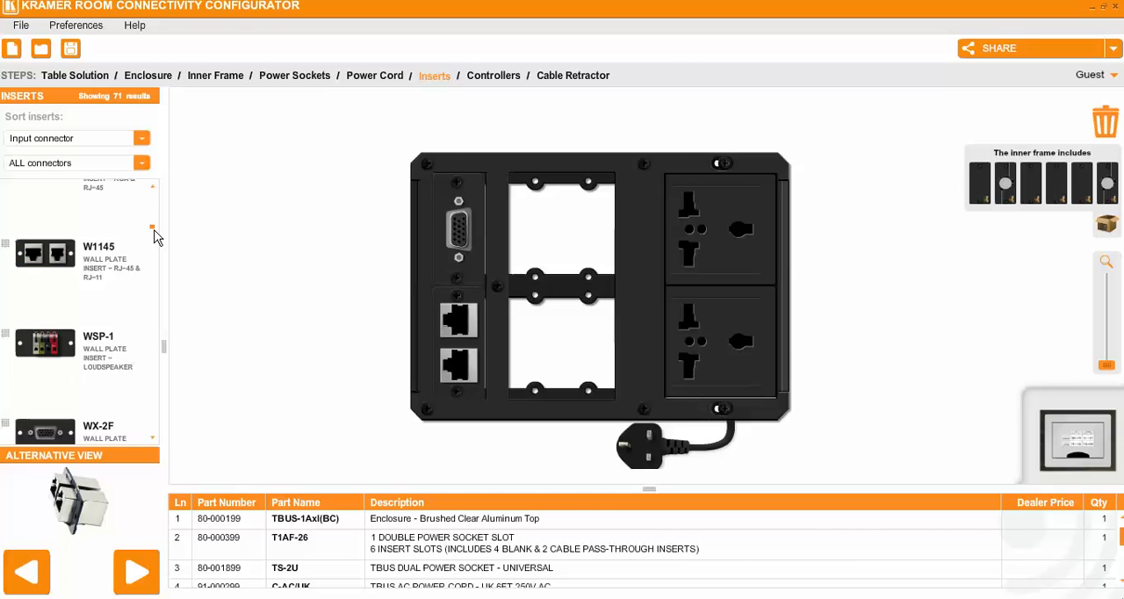
{"action": "scroll", "scroll_direction": "down", "scroll_amount": 3}
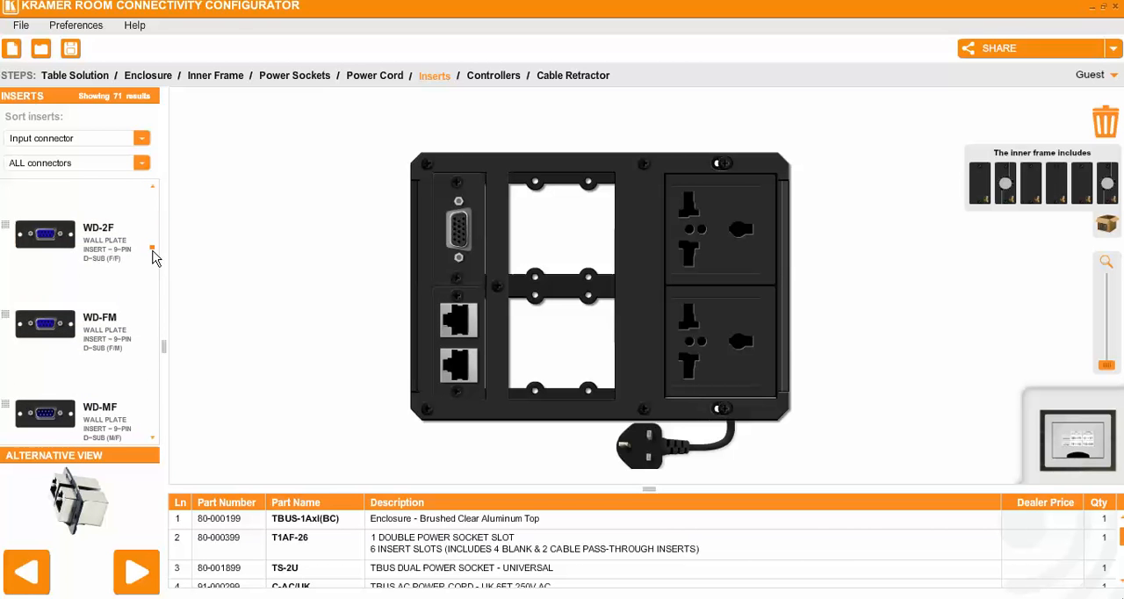
{"action": "left_click", "coordinate": [75, 338]}
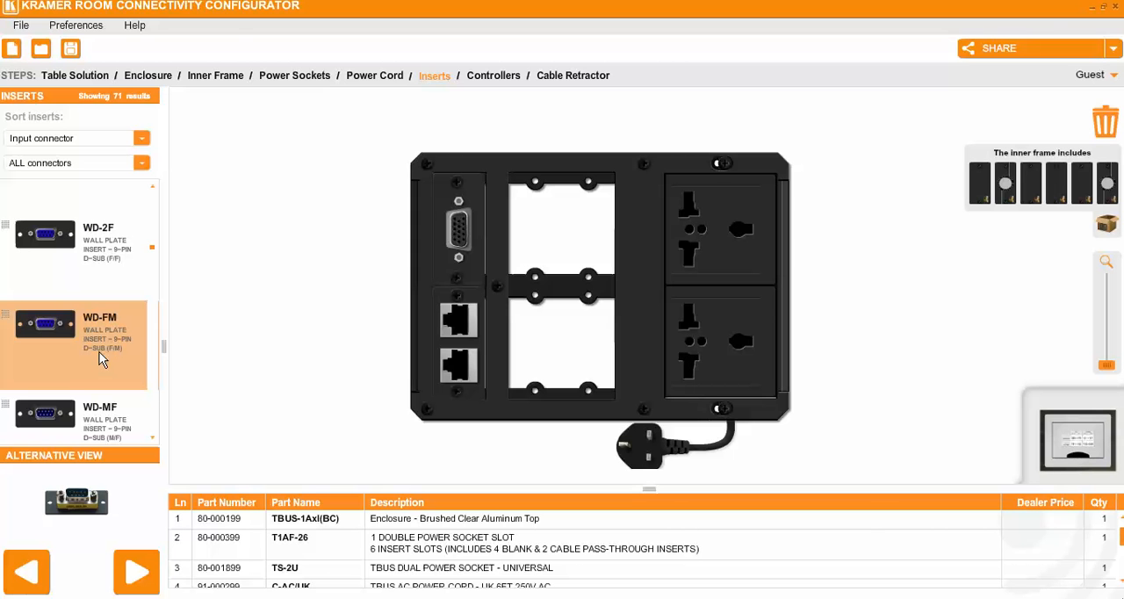
{"action": "mouse_move", "coordinate": [104, 338]}
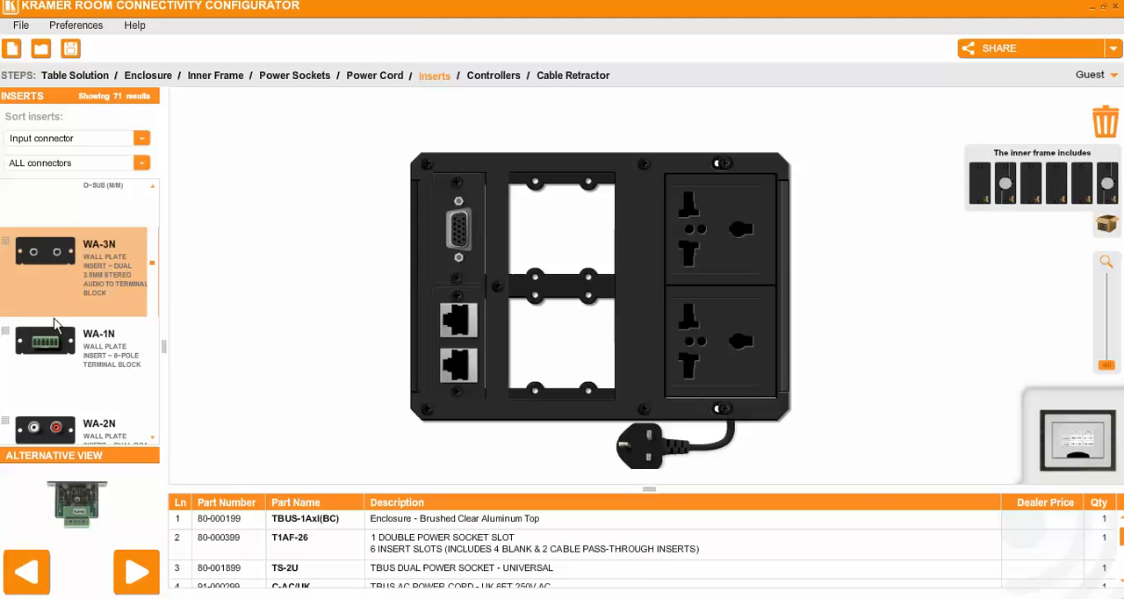
Add the WU-AA USB insert to the upper-middle frame slot
{"action": "scroll", "scroll_direction": "down", "scroll_amount": 3}
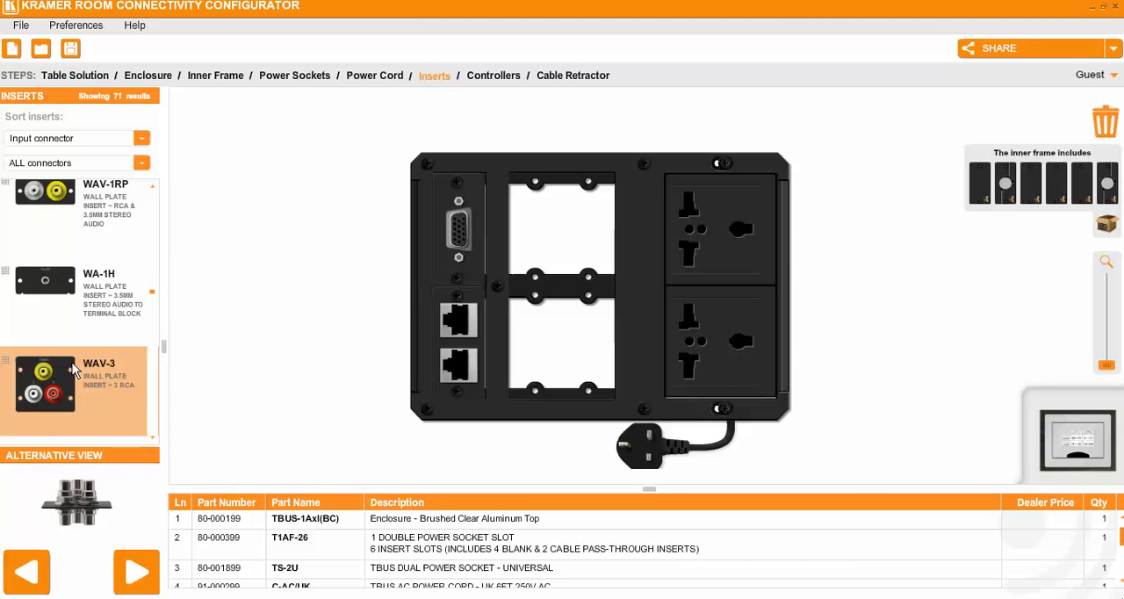
{"action": "scroll", "scroll_direction": "down", "scroll_amount": 3}
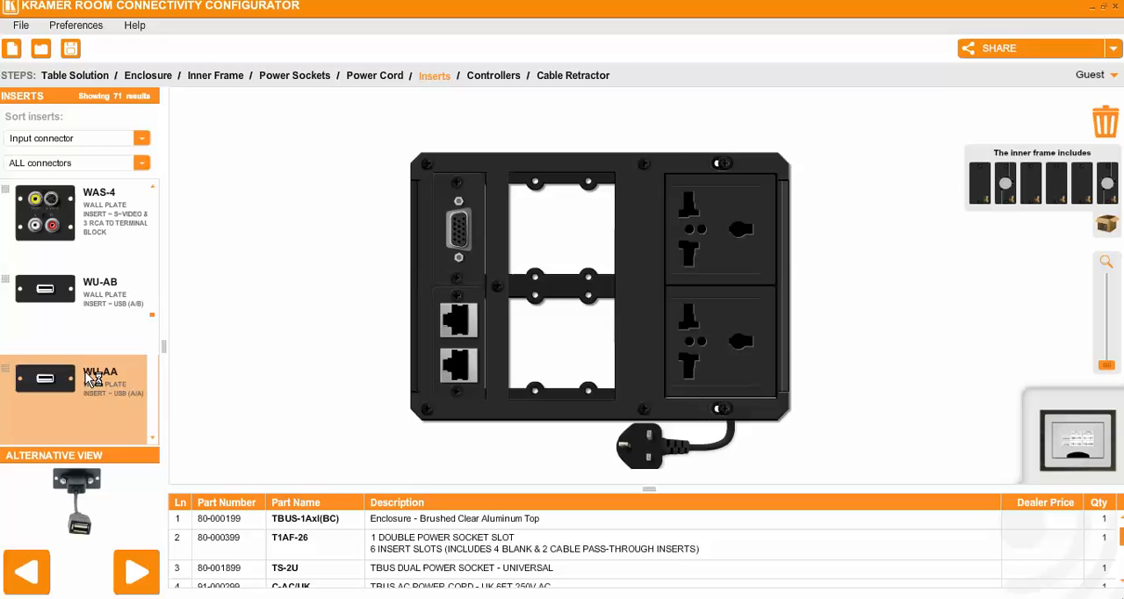
{"action": "scroll", "scroll_direction": "down", "scroll_amount": 3}
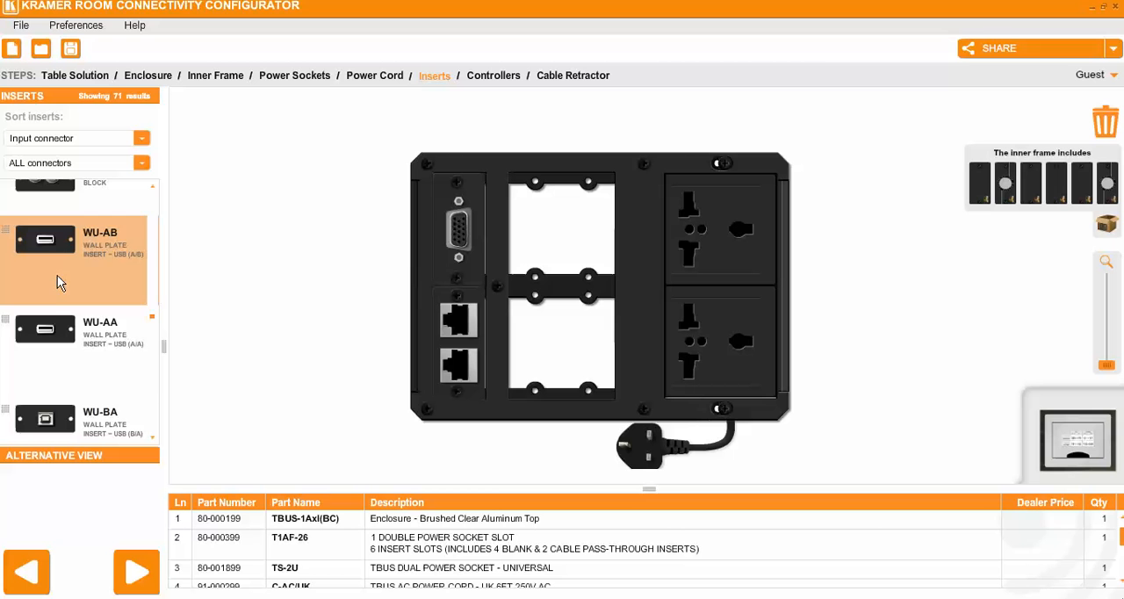
{"action": "left_click", "coordinate": [75, 339]}
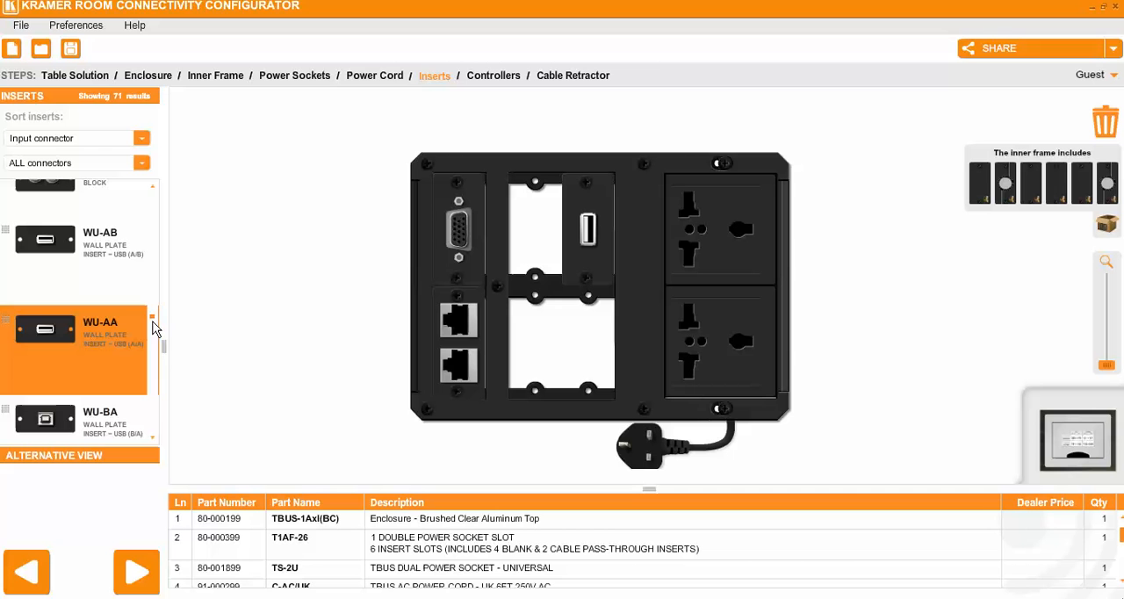
{"action": "scroll", "scroll_direction": "down", "scroll_amount": 3}
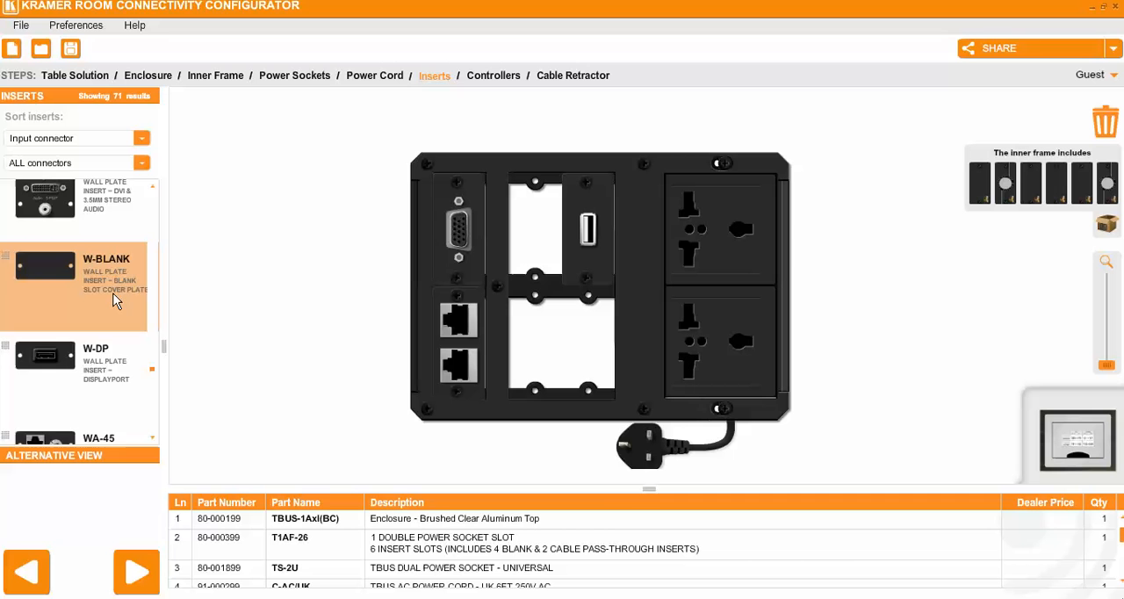
{"action": "left_click", "coordinate": [75, 163]}
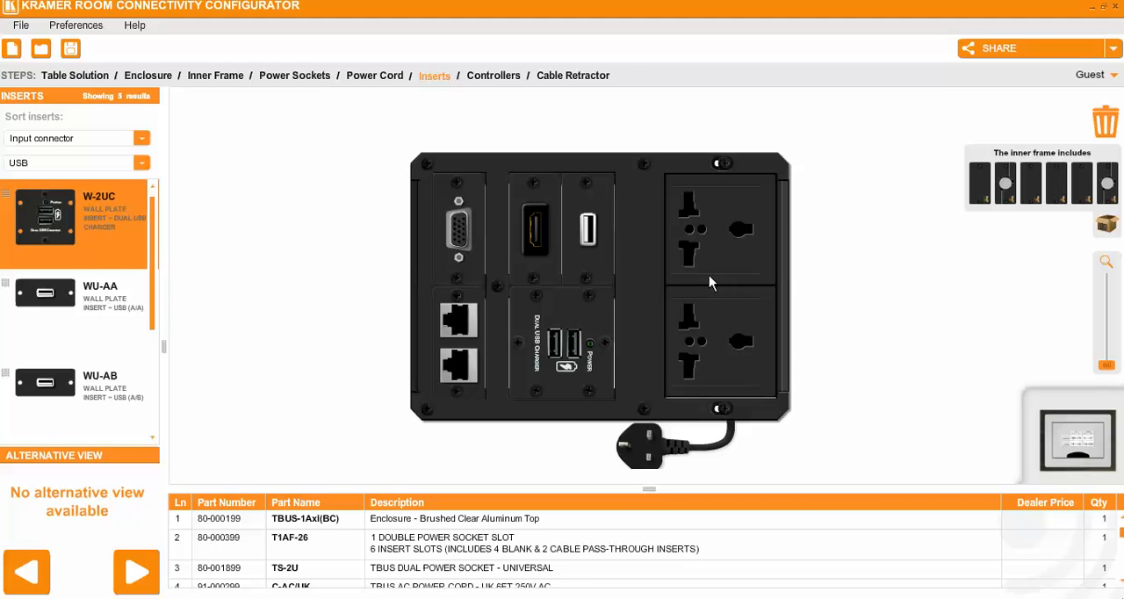
{"action": "mouse_move", "coordinate": [580, 252]}
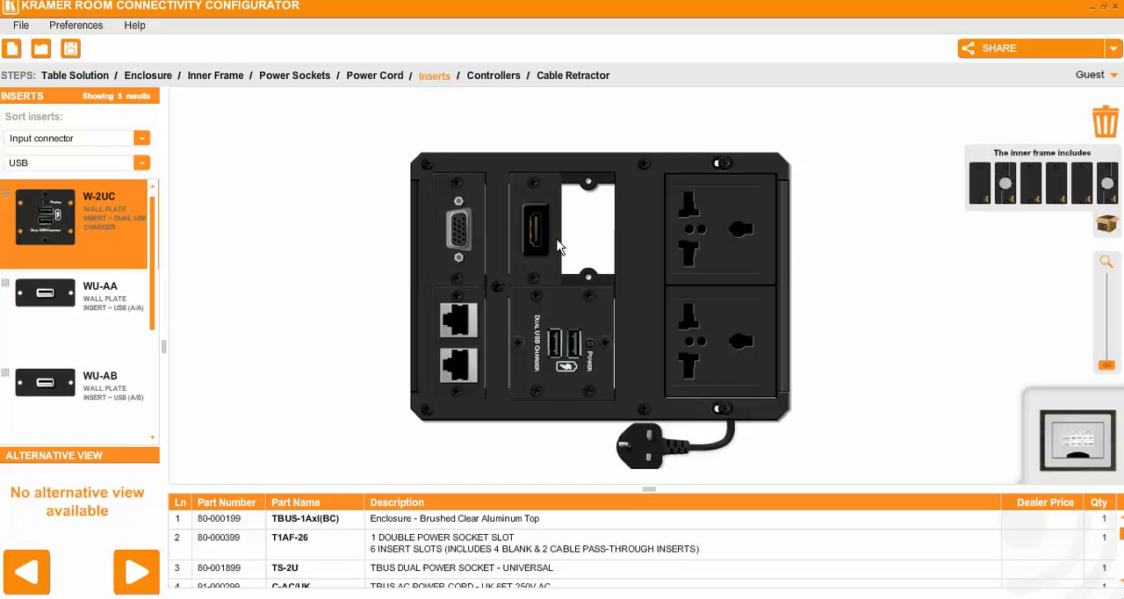
{"action": "mouse_move", "coordinate": [1108, 132]}
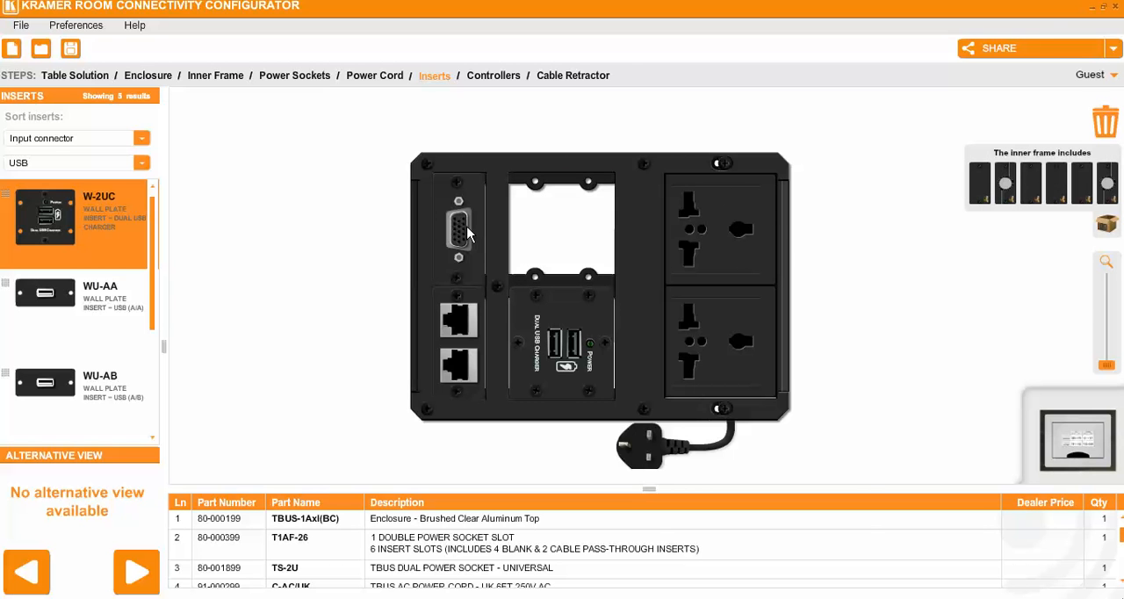
Remove the VGA insert and add the RC-20TB two-button contact closure insert
{"action": "left_click", "coordinate": [456, 228]}
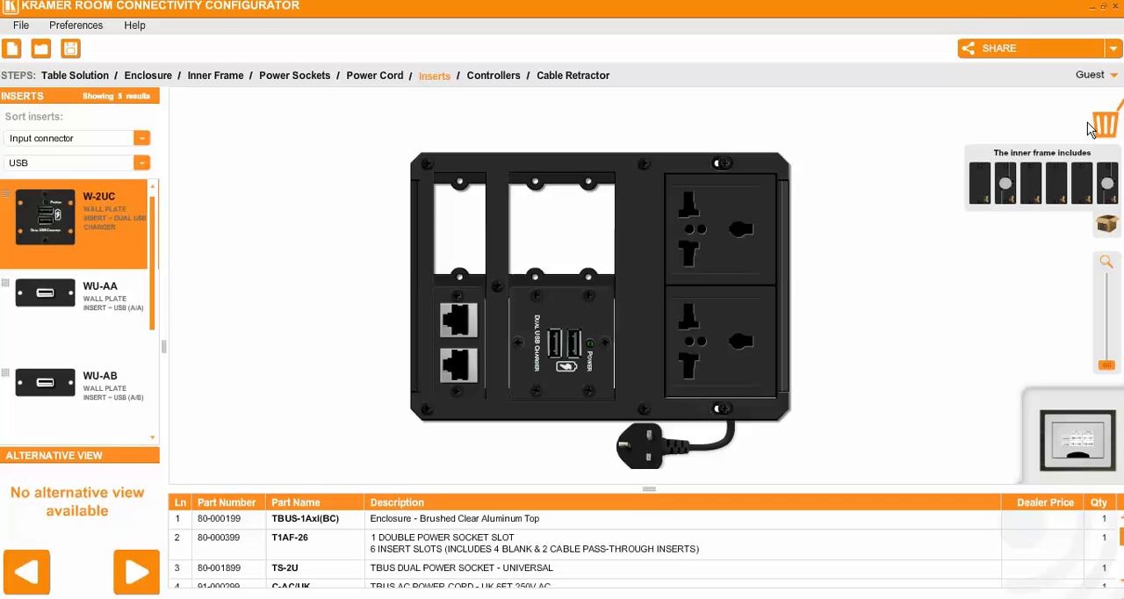
{"action": "scroll", "scroll_direction": "down", "scroll_amount": 3}
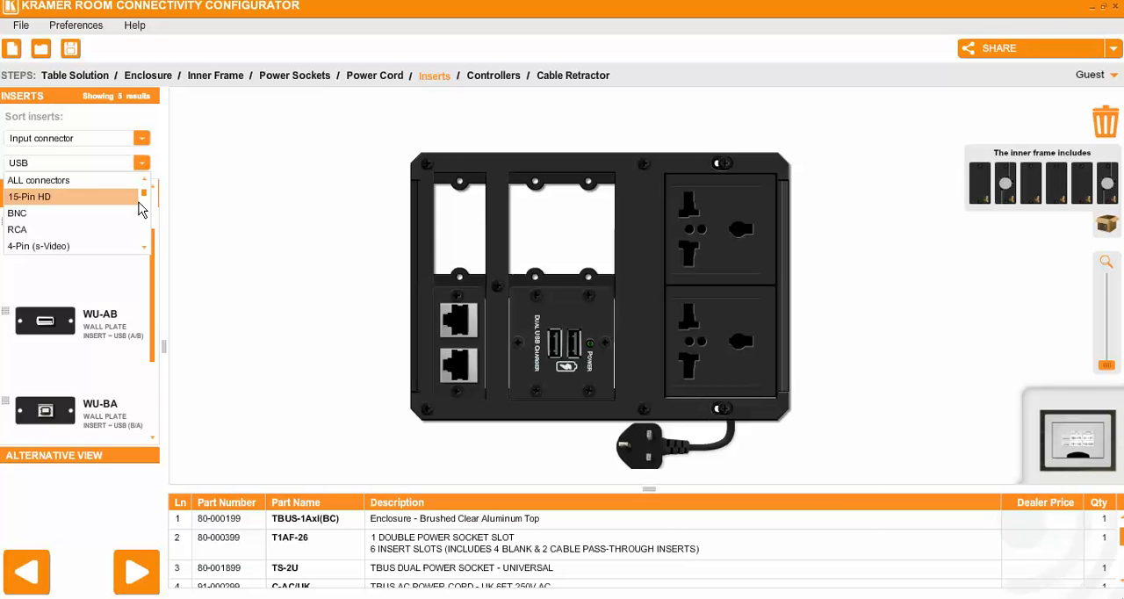
{"action": "scroll", "scroll_direction": "down", "scroll_amount": 3}
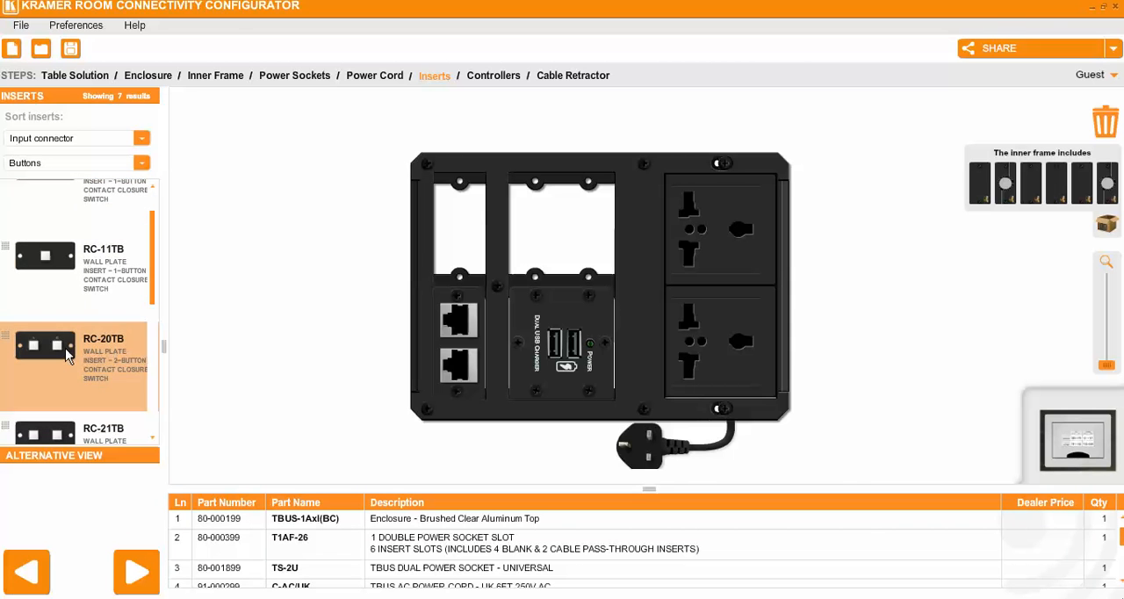
{"action": "left_click", "coordinate": [45, 256]}
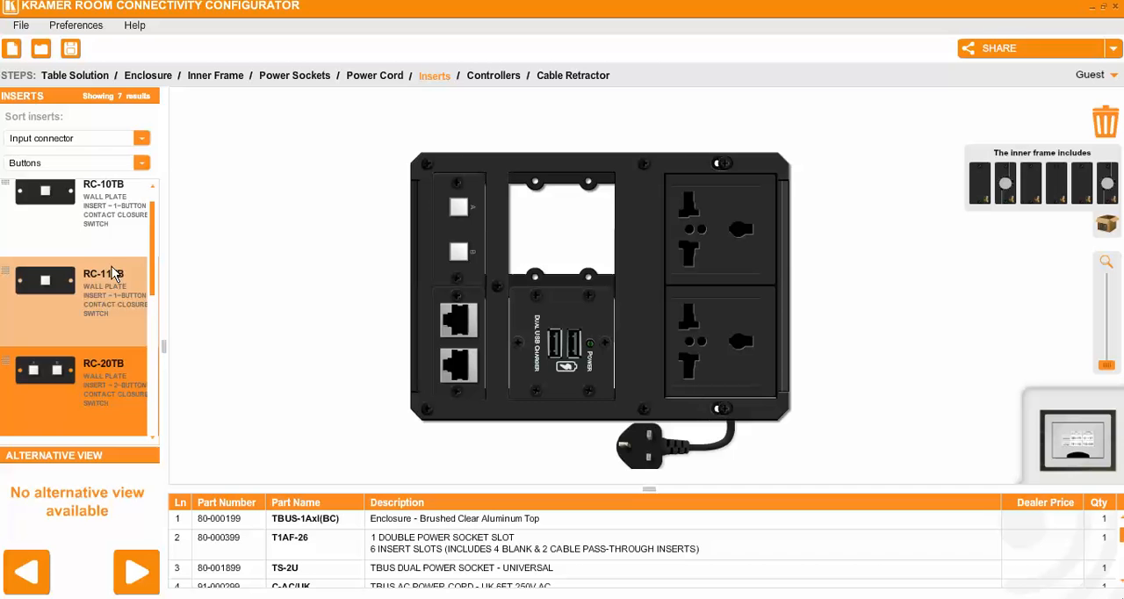
Filter by XLR and add the WA-1XLF female XLR insert to the upper-middle slot
{"action": "left_click", "coordinate": [74, 138]}
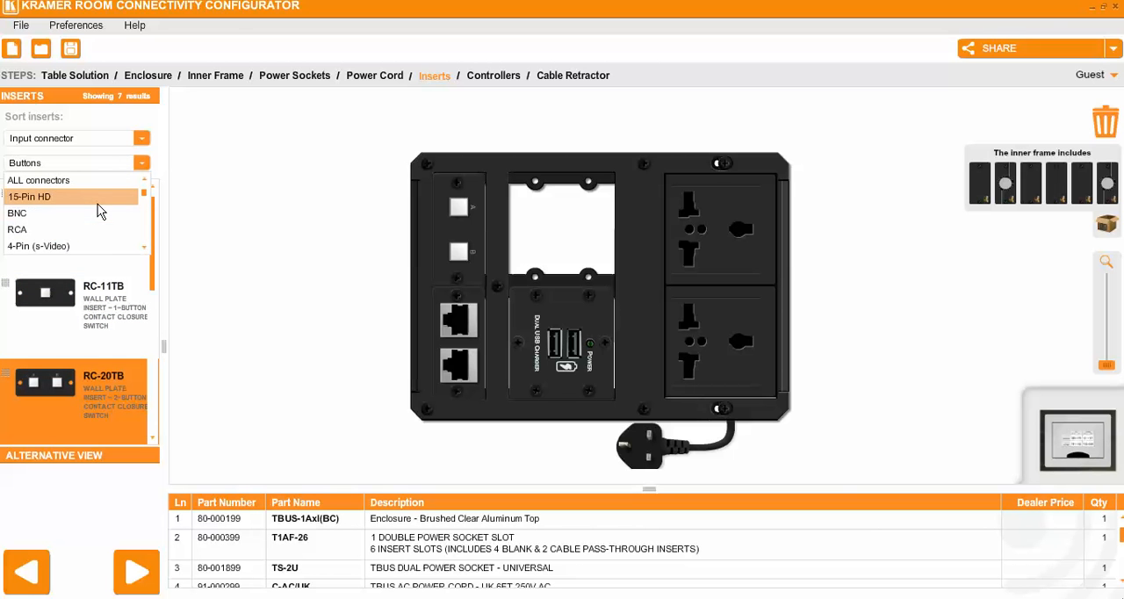
{"action": "scroll", "scroll_direction": "down", "scroll_amount": 3}
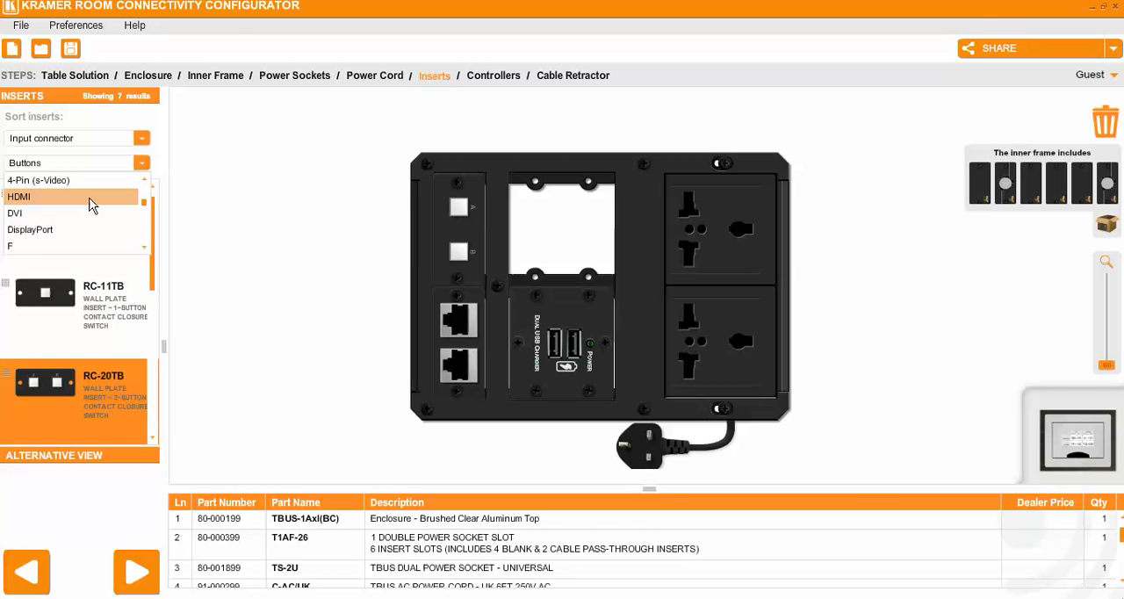
{"action": "scroll", "scroll_direction": "down", "scroll_amount": 3}
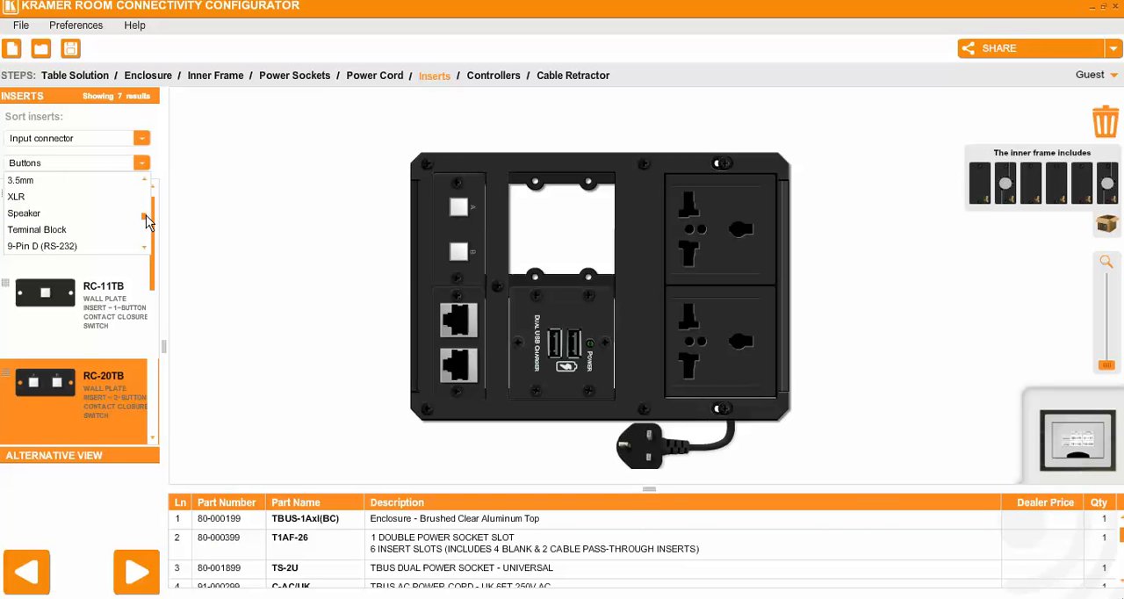
{"action": "left_click", "coordinate": [18, 180]}
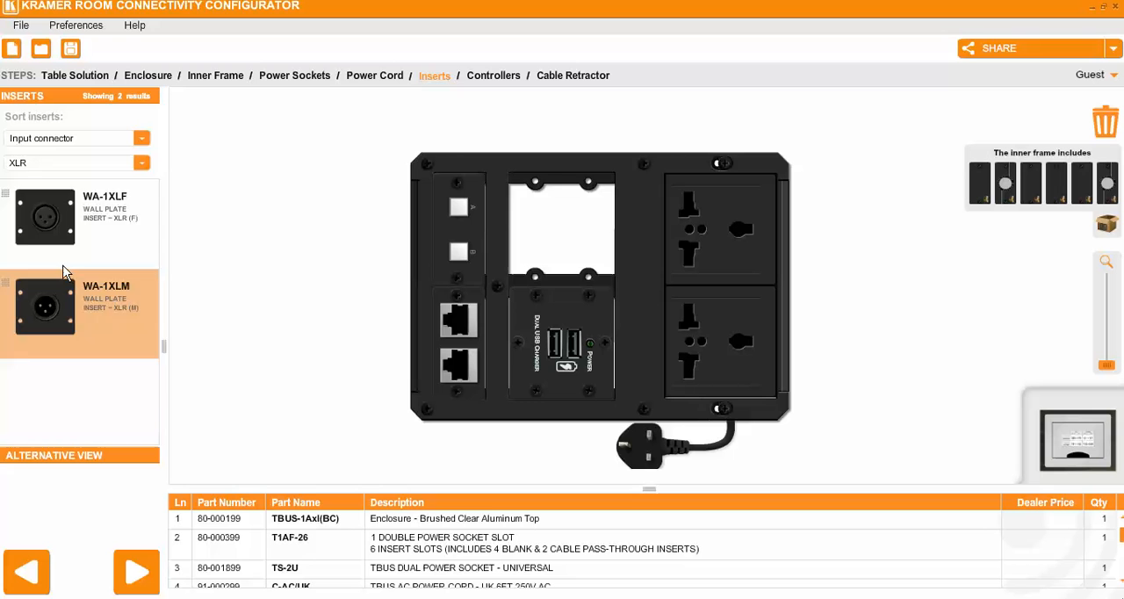
{"action": "left_click", "coordinate": [44, 217]}
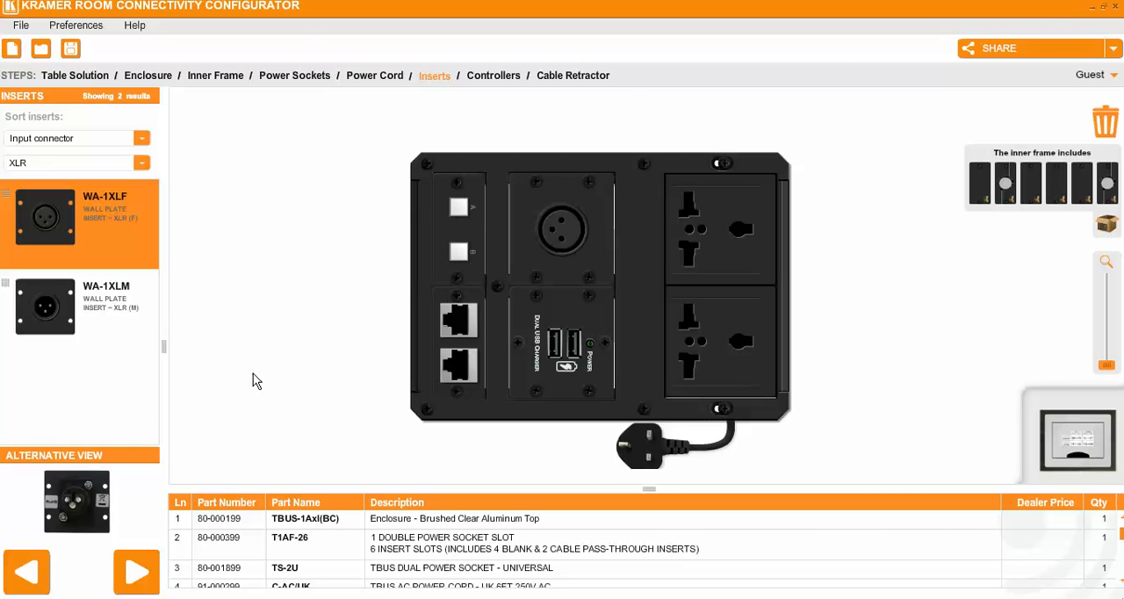
{"action": "mouse_move", "coordinate": [136, 572]}
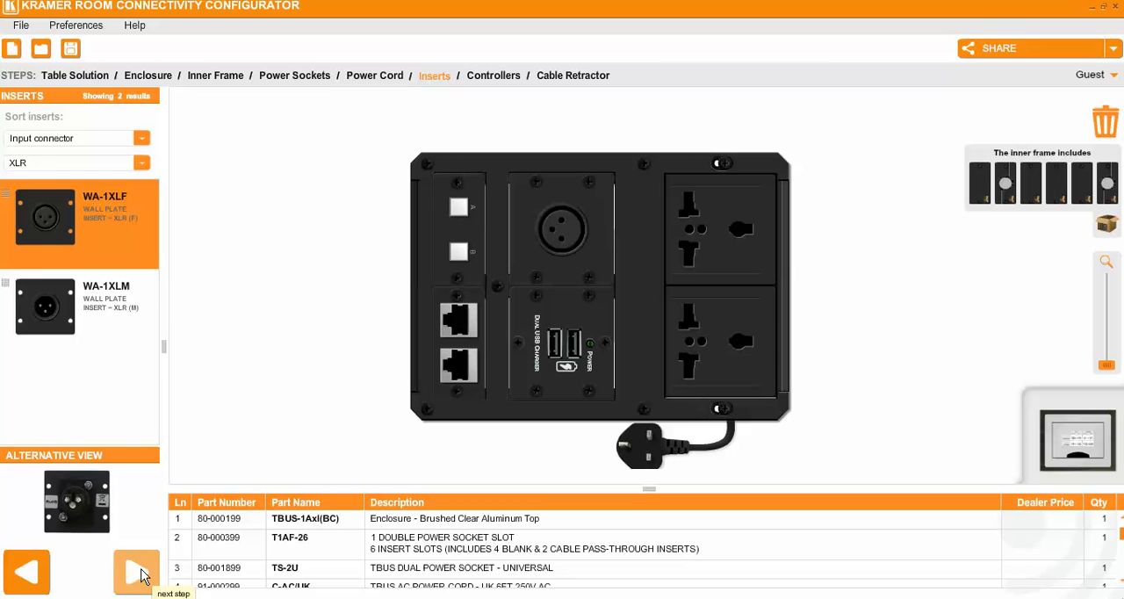
Preview the Controllers step, return to Inserts, and dismiss the share options without exporting
{"action": "left_click", "coordinate": [137, 572]}
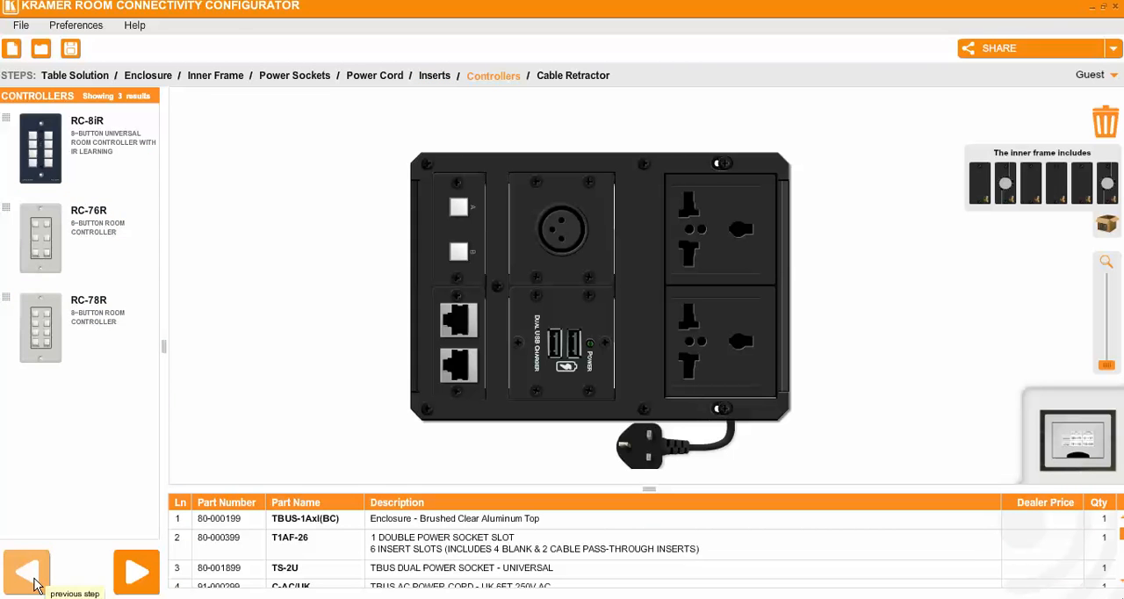
{"action": "left_click", "coordinate": [26, 571]}
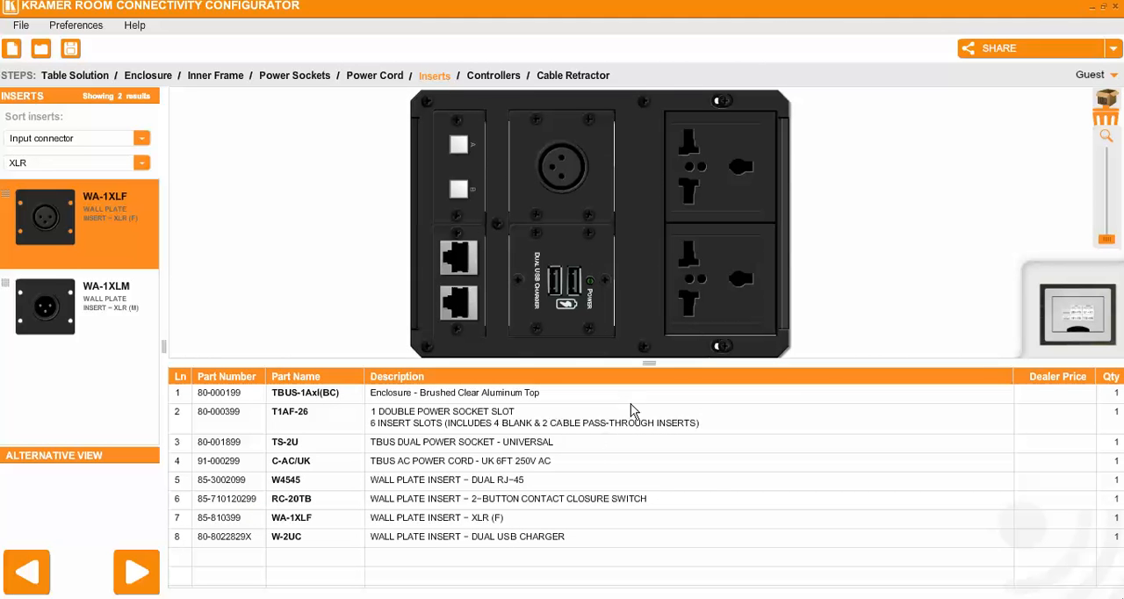
{"action": "mouse_move", "coordinate": [1058, 67]}
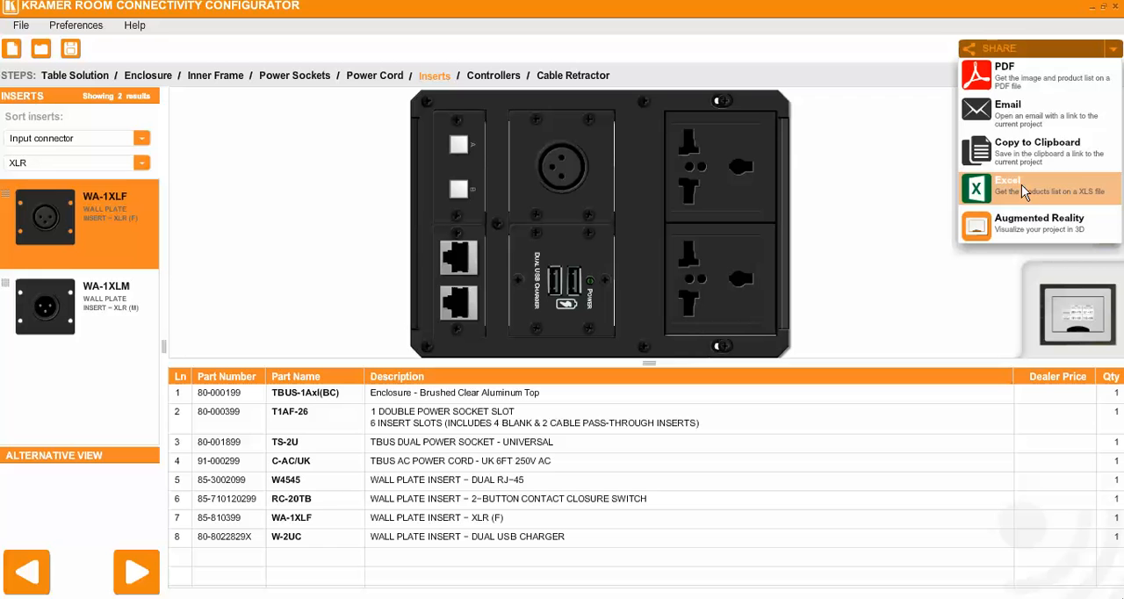
{"action": "mouse_move", "coordinate": [1017, 179]}
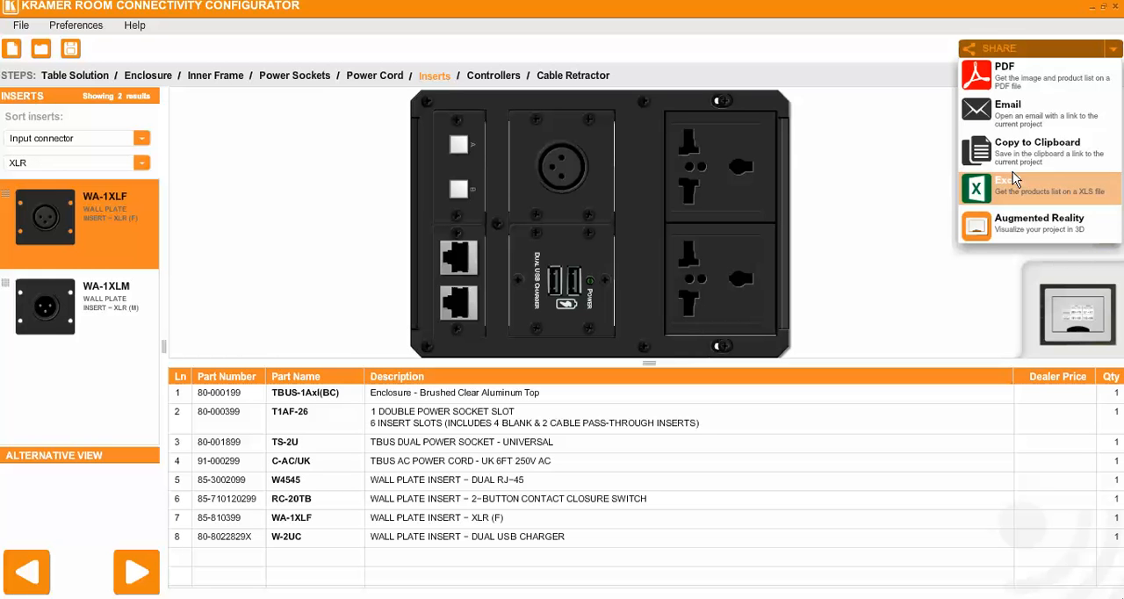
{"action": "mouse_move", "coordinate": [1016, 92]}
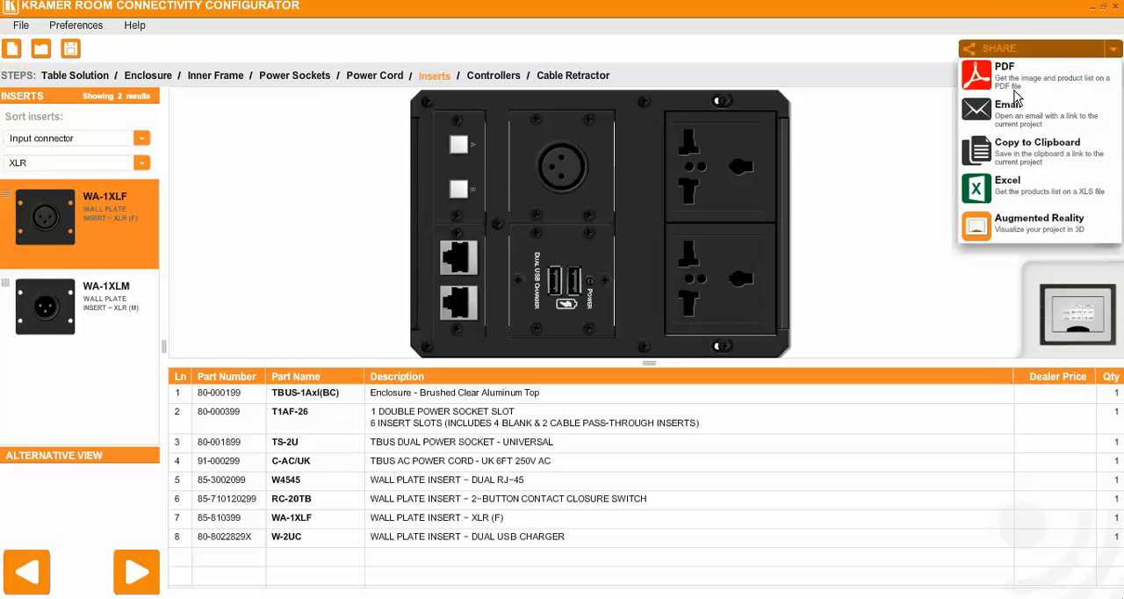
{"action": "mouse_move", "coordinate": [1018, 79]}
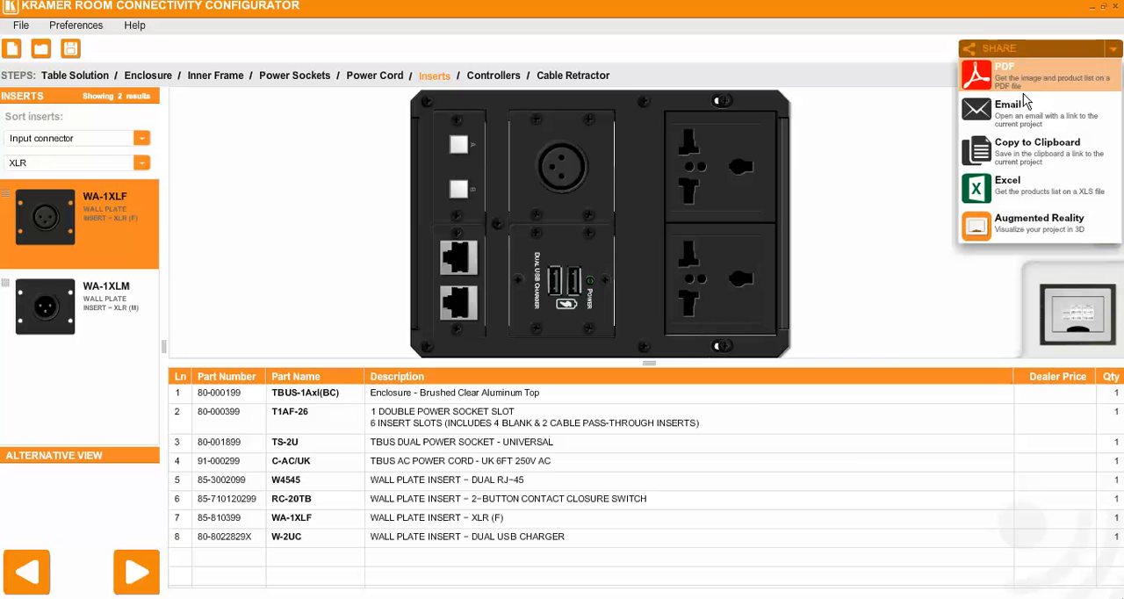
{"action": "mouse_move", "coordinate": [1001, 79]}
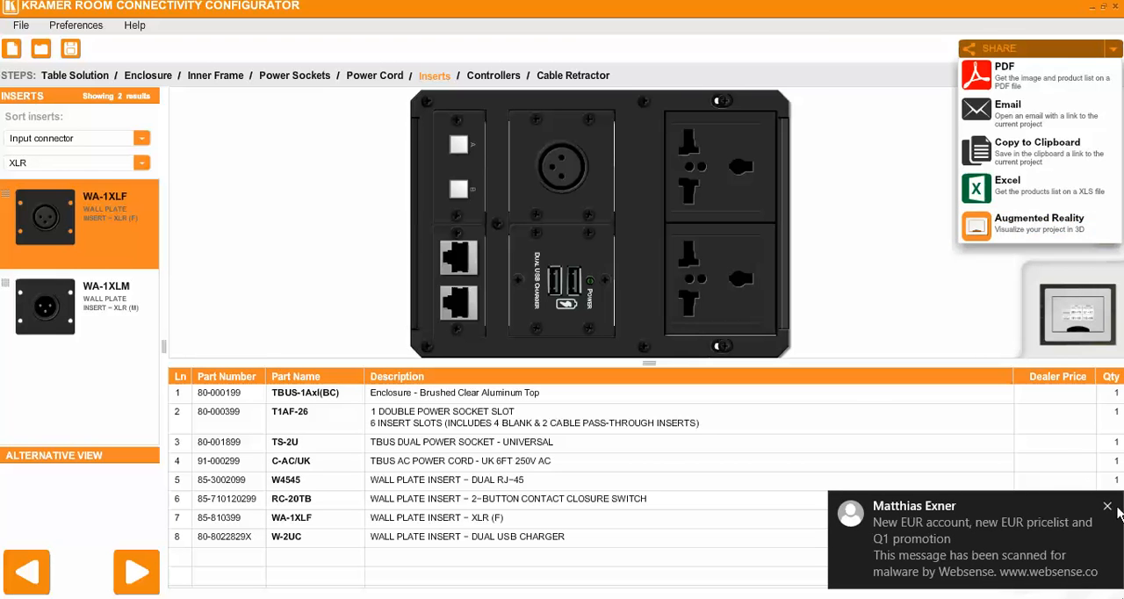
{"action": "left_click", "coordinate": [1108, 506]}
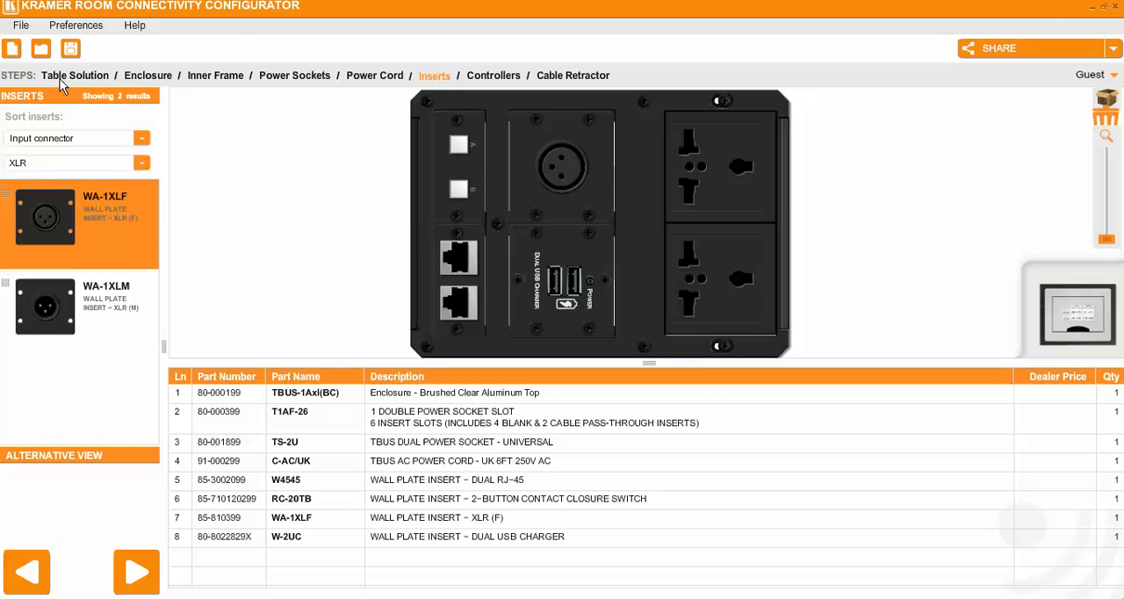
{"action": "mouse_move", "coordinate": [66, 564]}
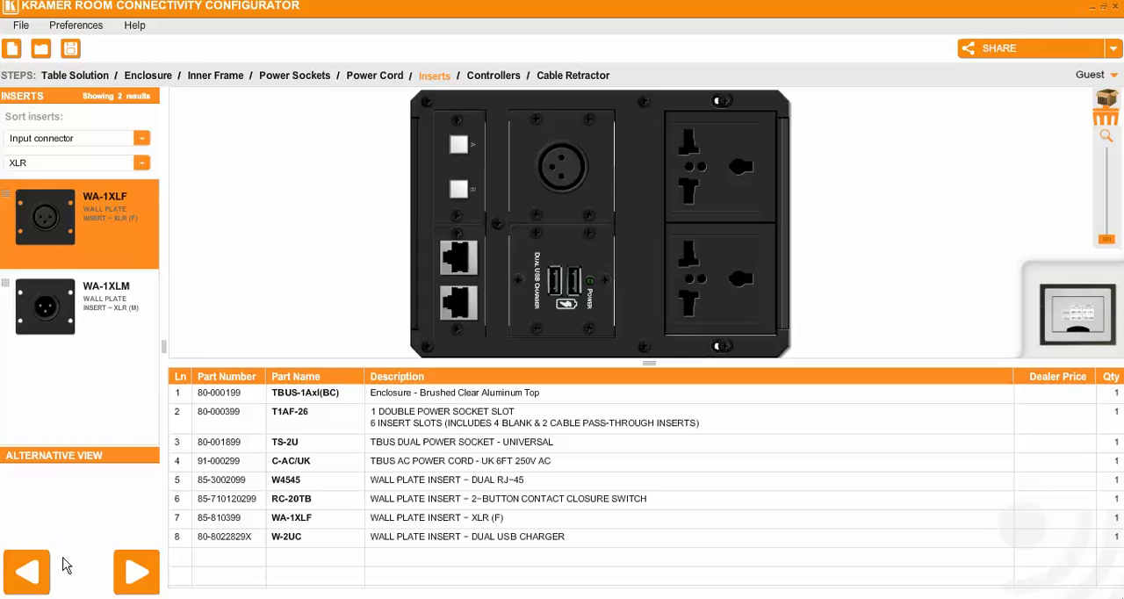
Start a Wall Solution design using the black Frame-1G/EU/UK inner frame
{"action": "left_click", "coordinate": [26, 572]}
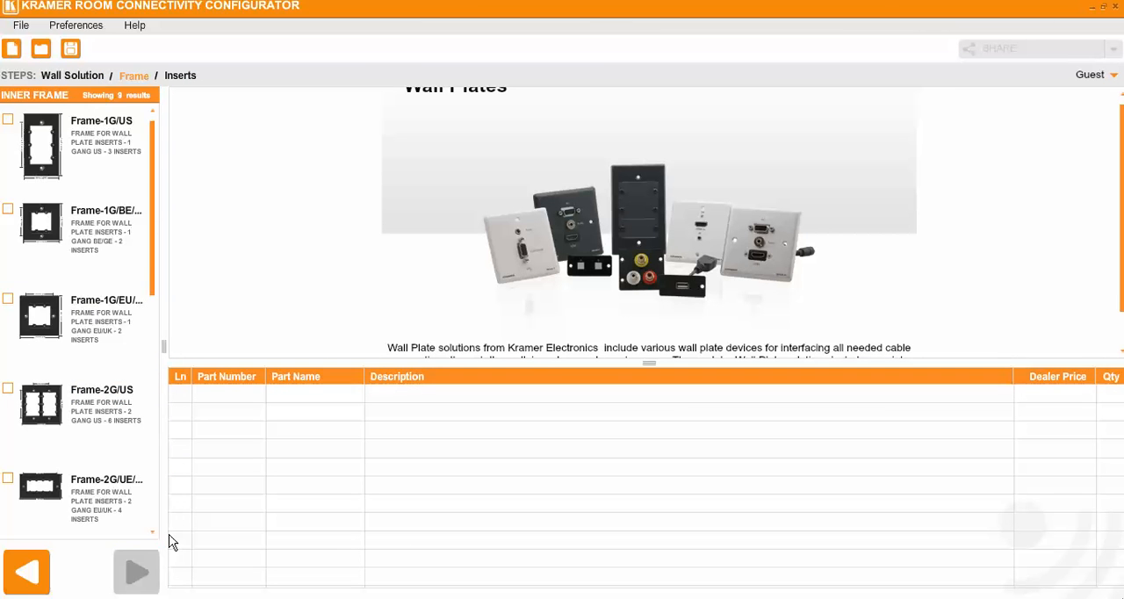
{"action": "left_click", "coordinate": [75, 499]}
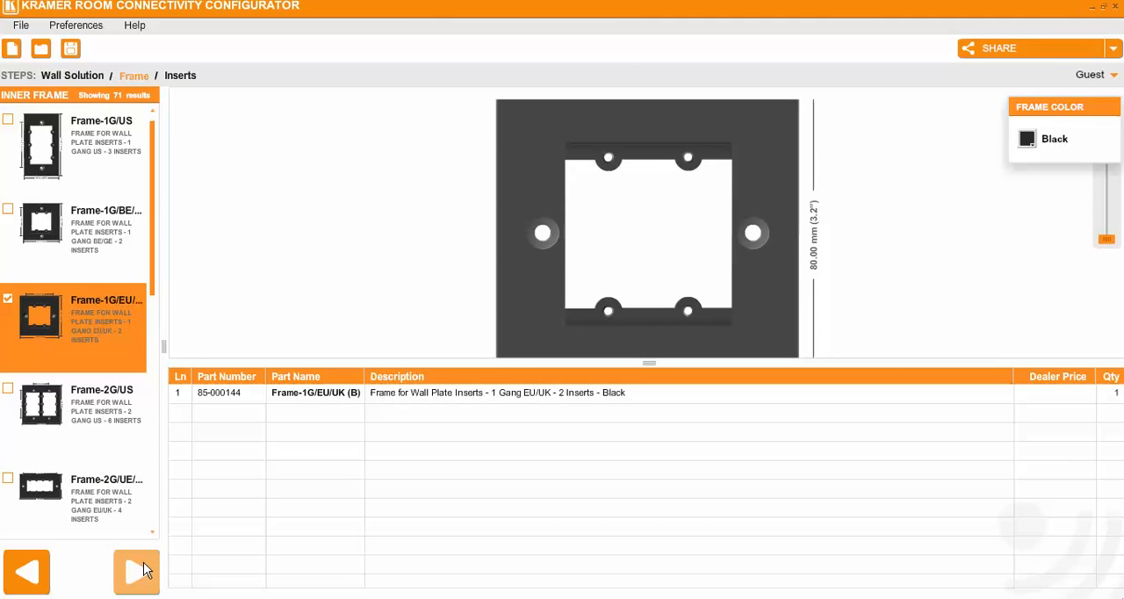
{"action": "left_click", "coordinate": [136, 572]}
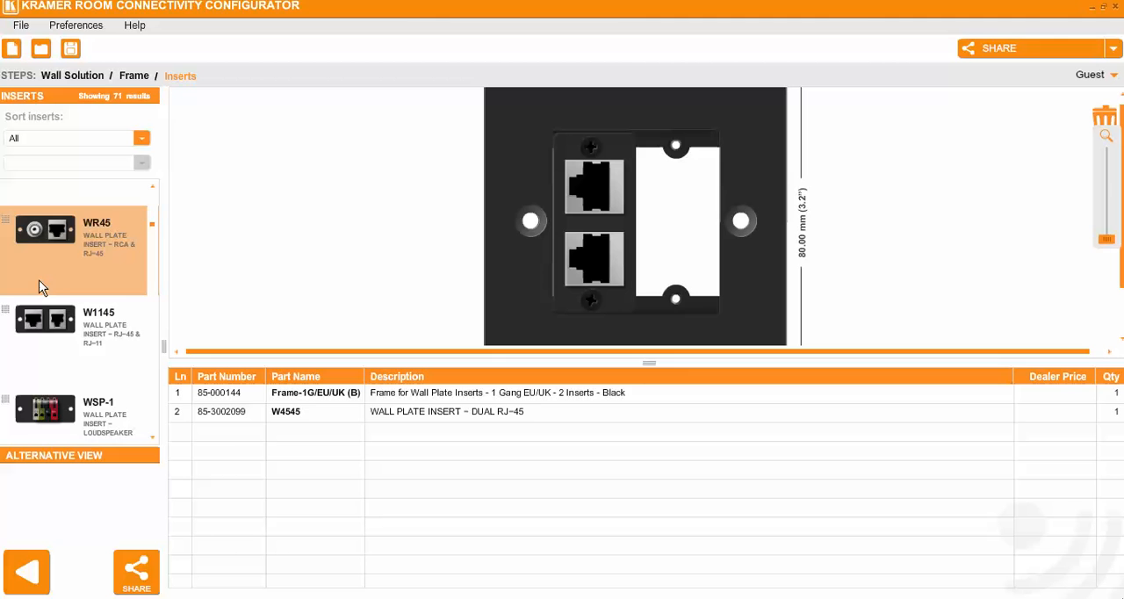
Scroll down the inserts list toward the WAV-1RP RCA and 3.5mm audio insert
{"action": "scroll", "scroll_direction": "down", "scroll_amount": 3}
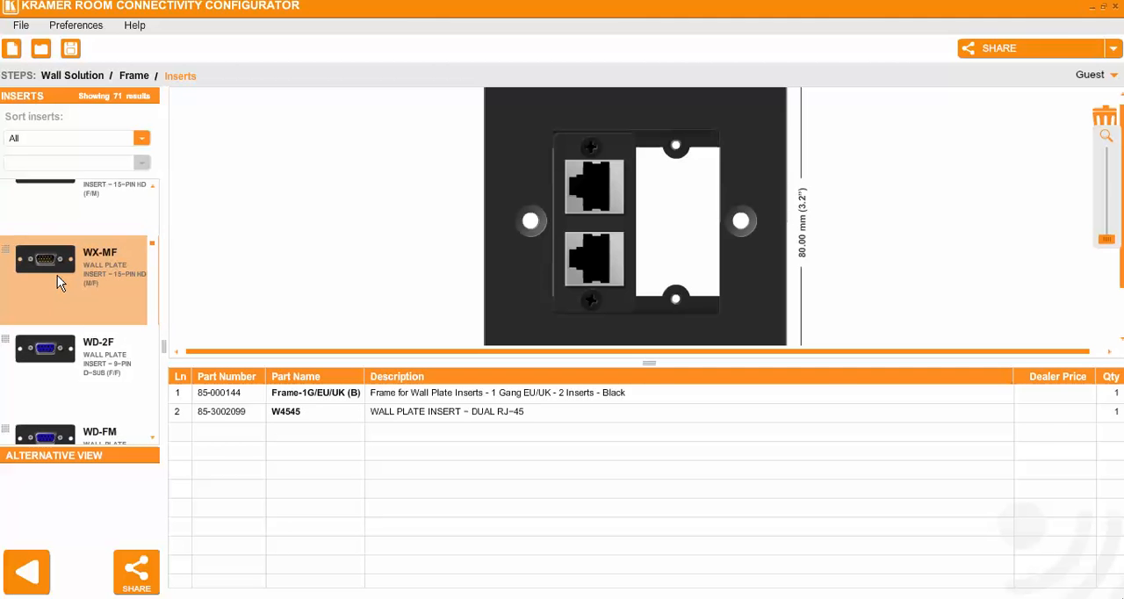
{"action": "scroll", "scroll_direction": "down", "scroll_amount": 3}
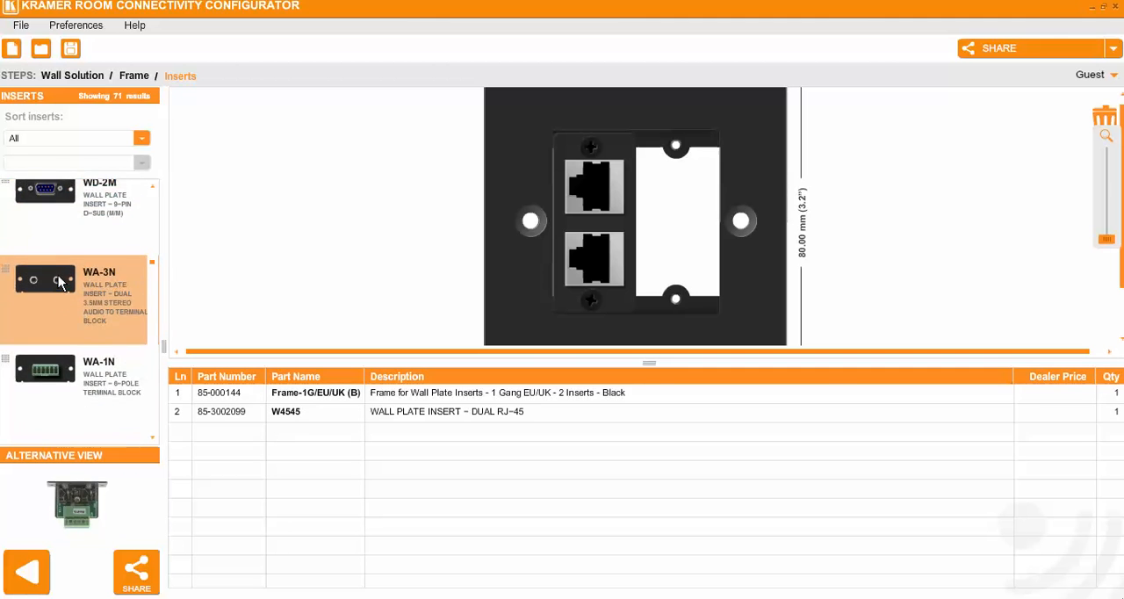
{"action": "scroll", "scroll_direction": "down", "scroll_amount": 3}
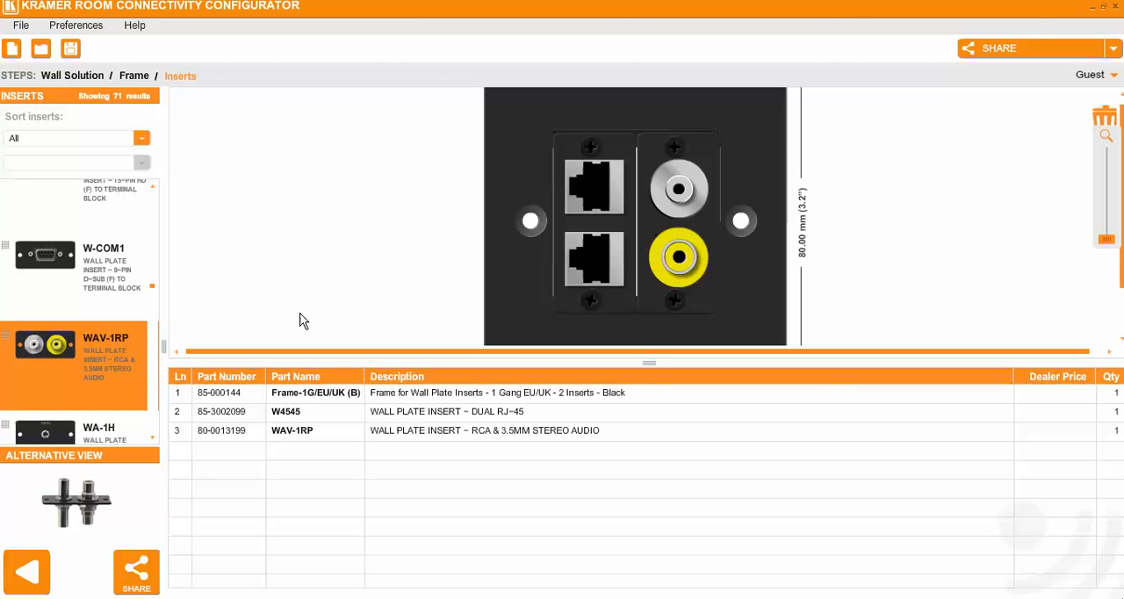
{"action": "mouse_move", "coordinate": [832, 258]}
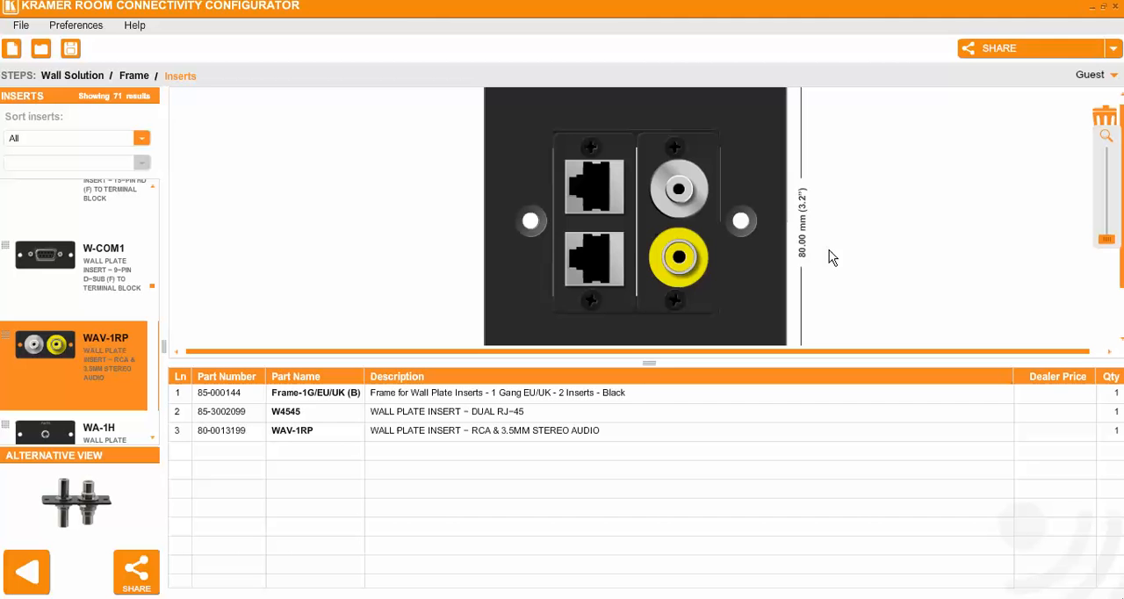
{"action": "mouse_move", "coordinate": [755, 194]}
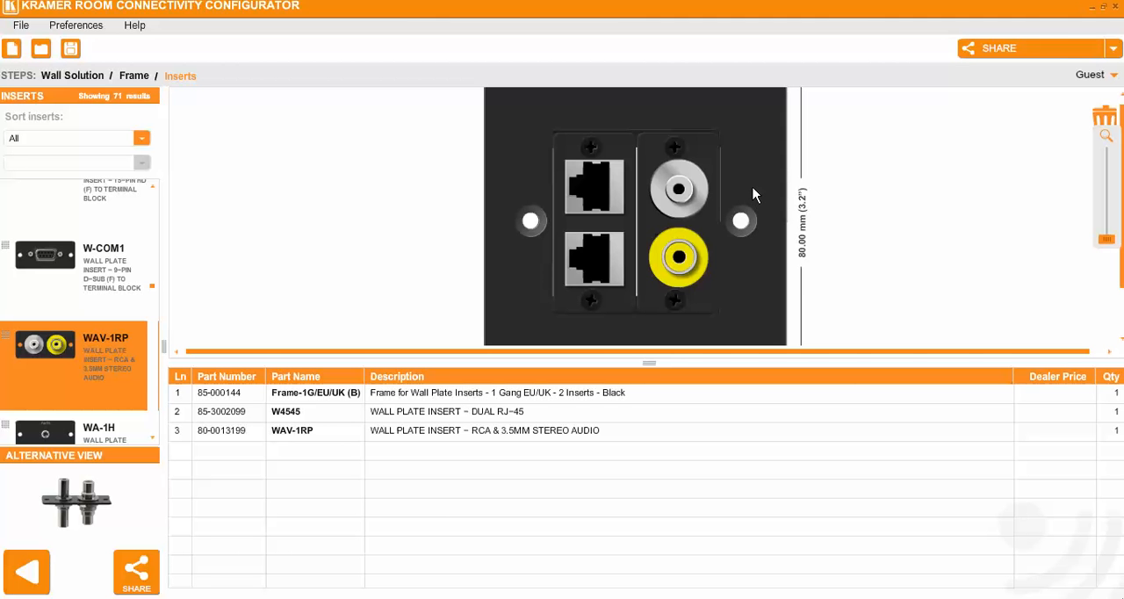